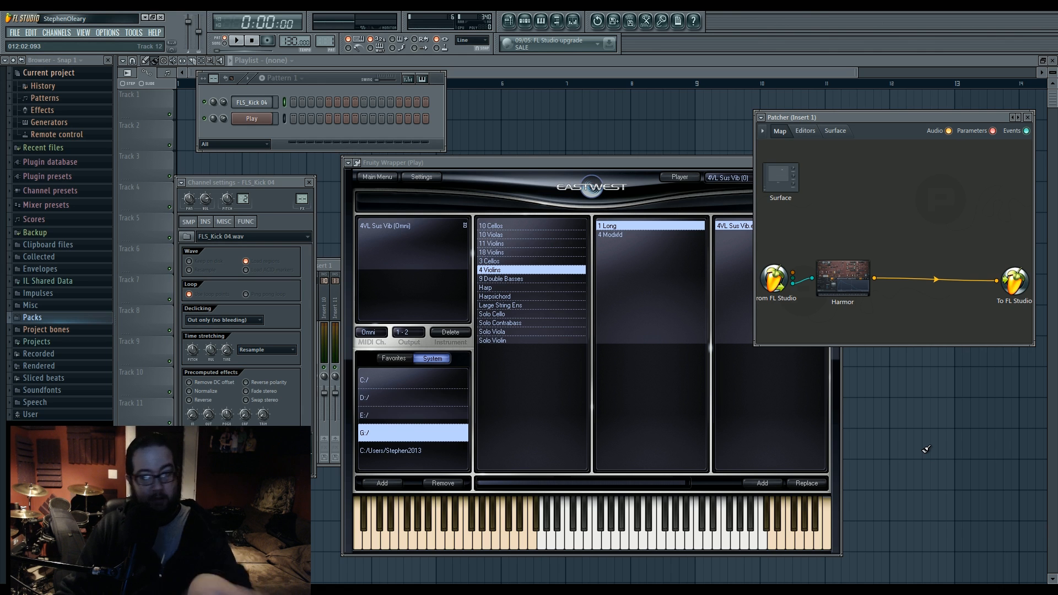
- Move the EastWest plugin window right and reposition the kick channel settings window
left_click_drag(243, 182, 260, 122)
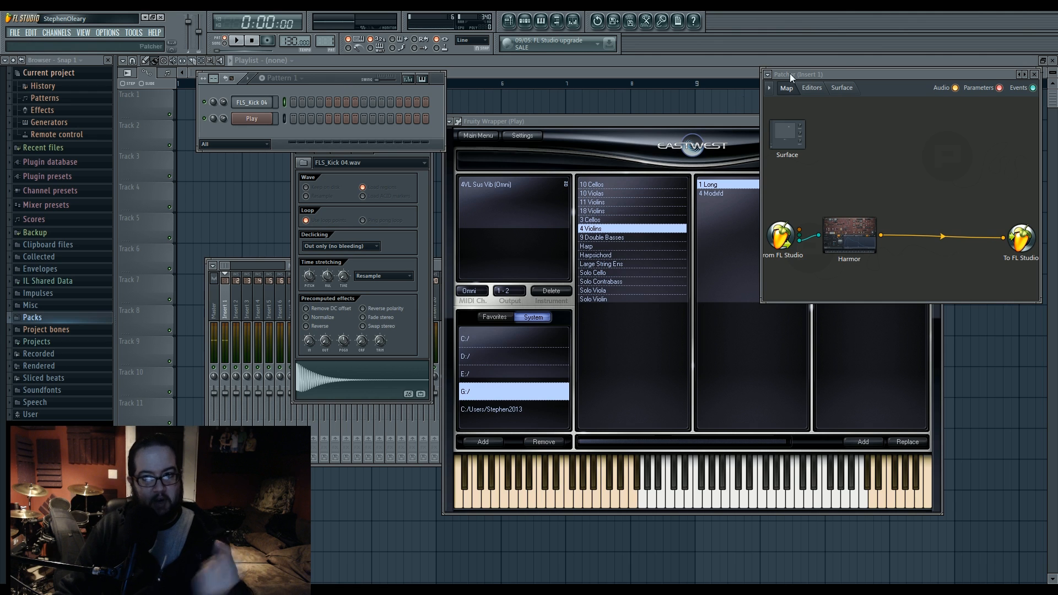
mouse_move(849, 77)
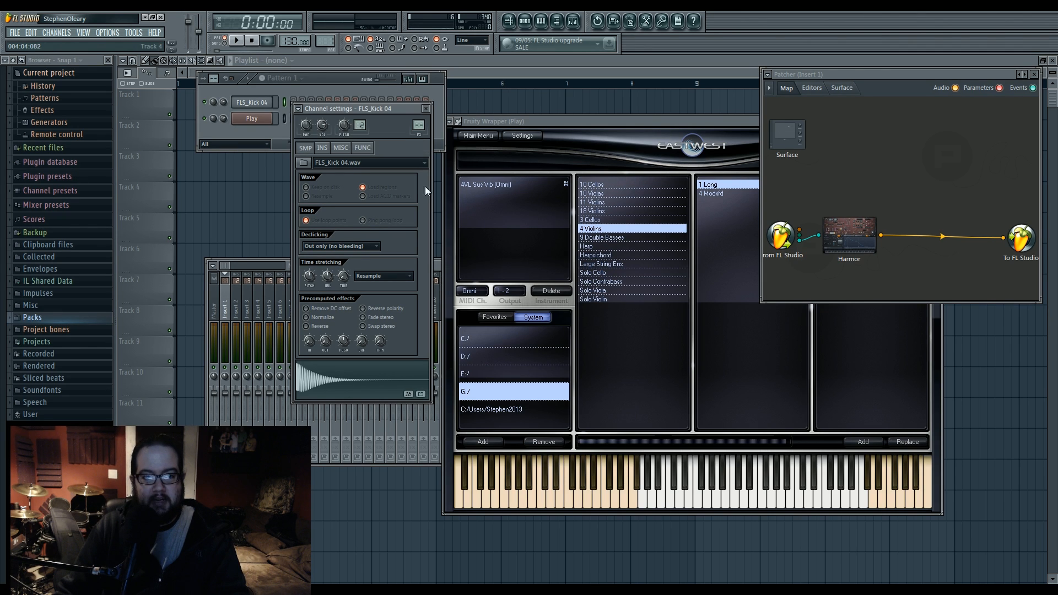
left_click_drag(357, 109, 403, 128)
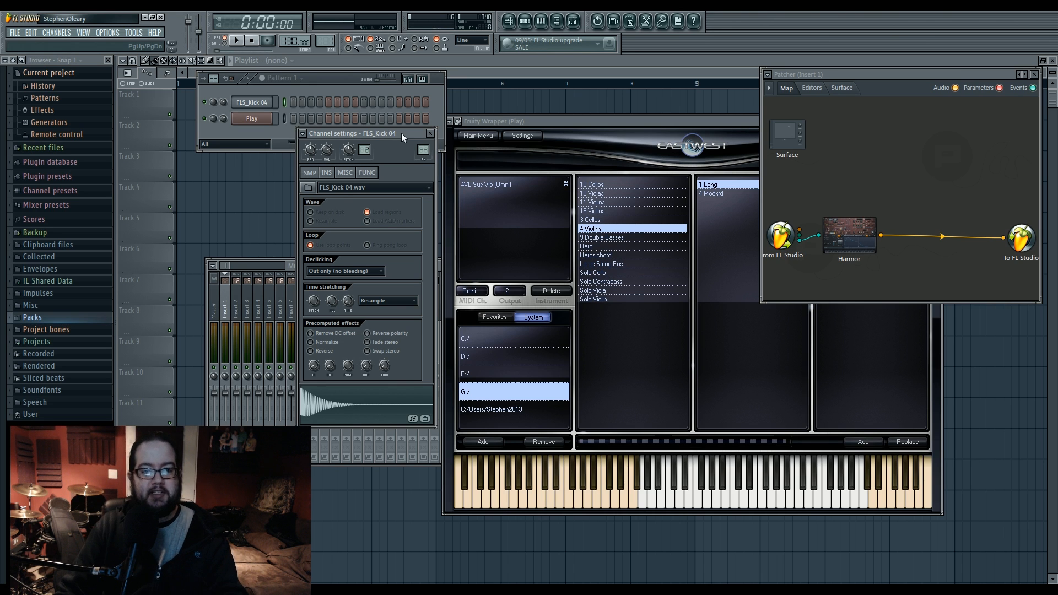
mouse_move(410, 135)
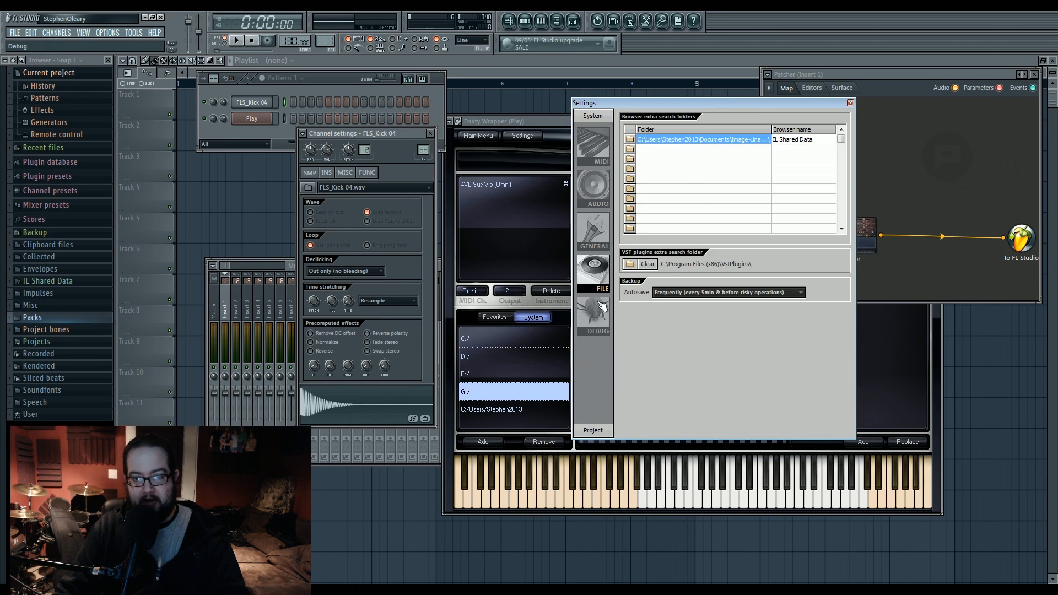
- Switch Settings to the MIDI page and inspect the Launchpad input device entry
left_click(593, 143)
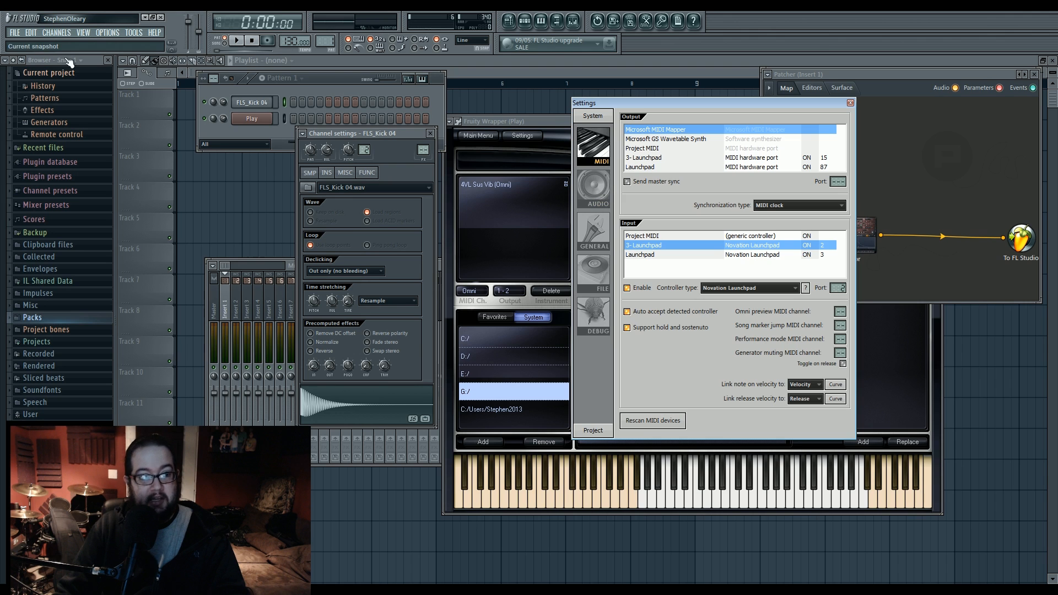
left_click(107, 32)
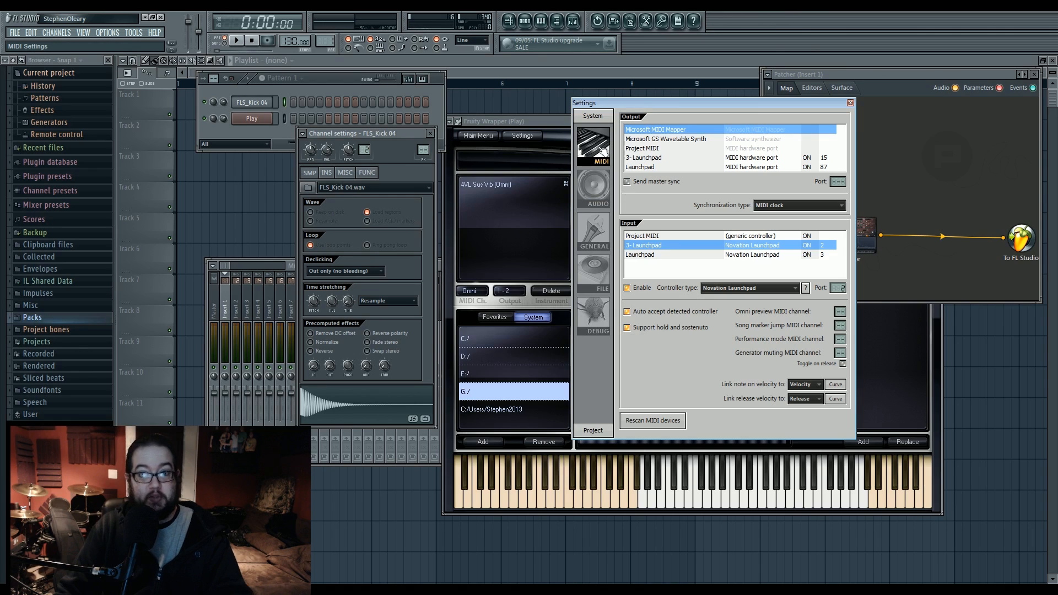
mouse_move(714, 150)
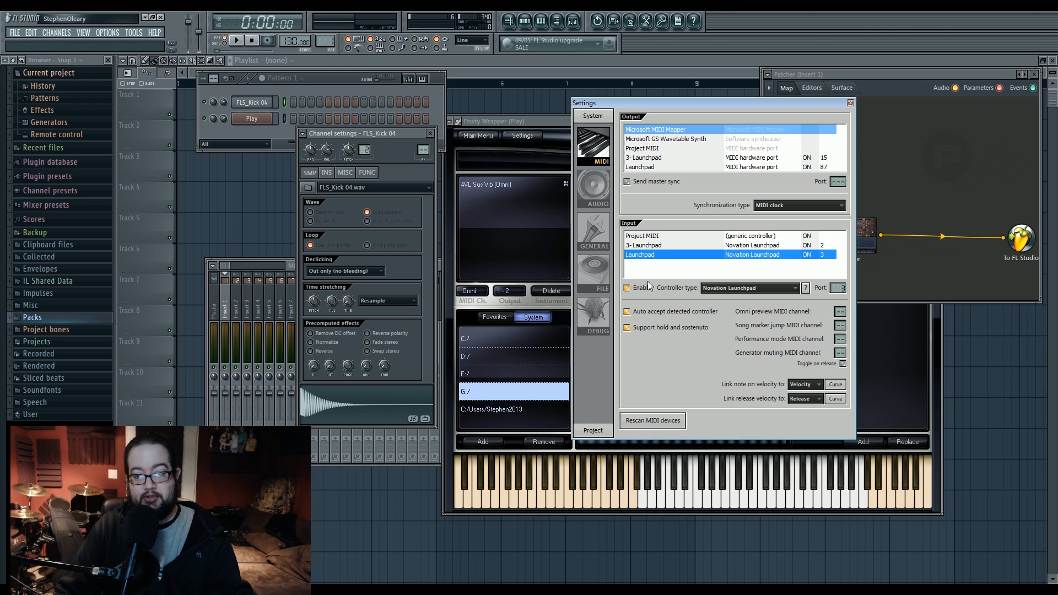
left_click(655, 235)
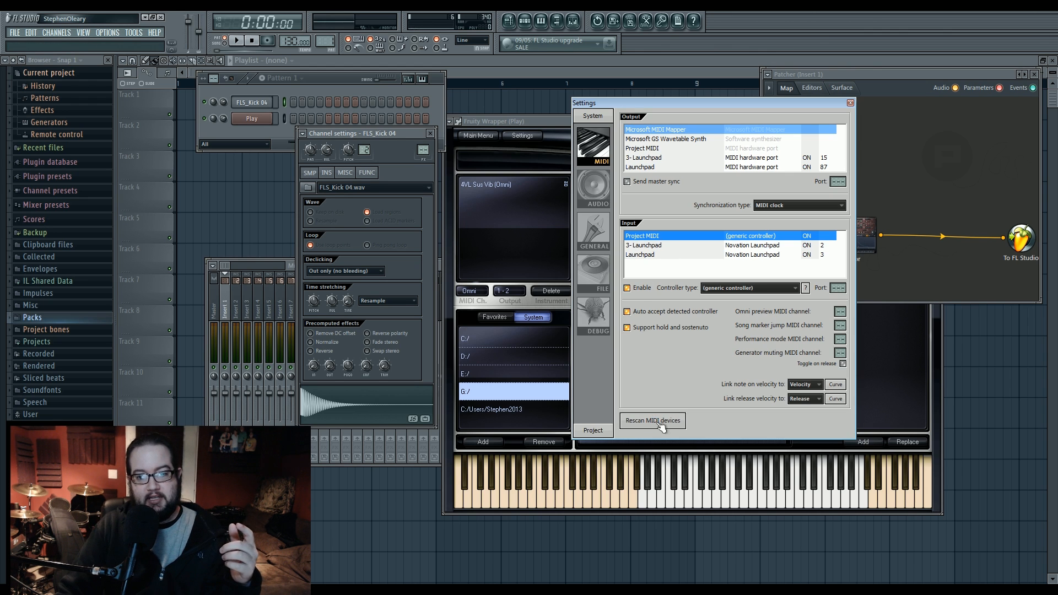
mouse_move(658, 385)
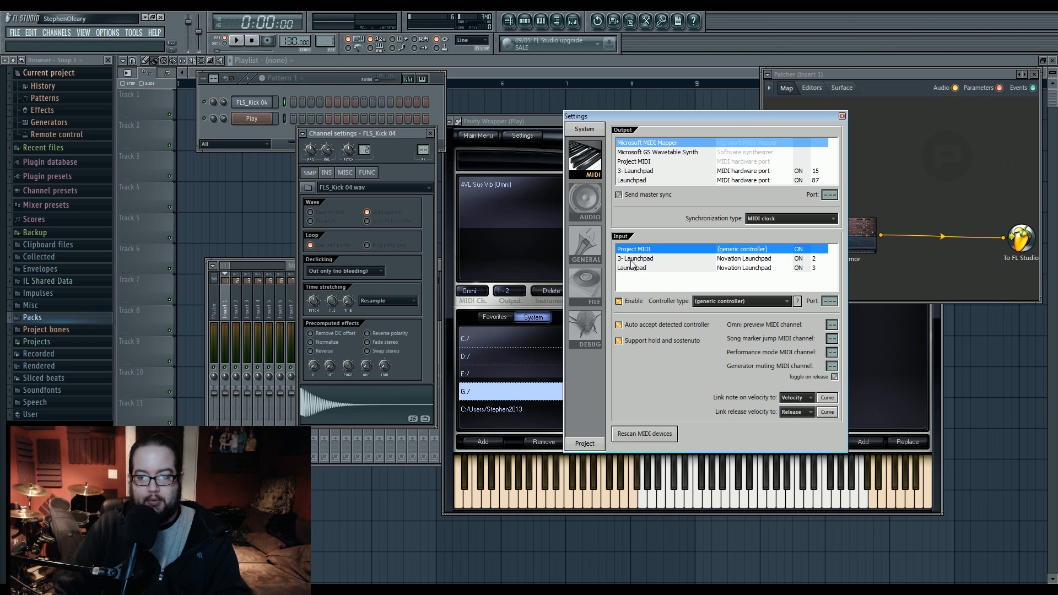
mouse_move(665, 266)
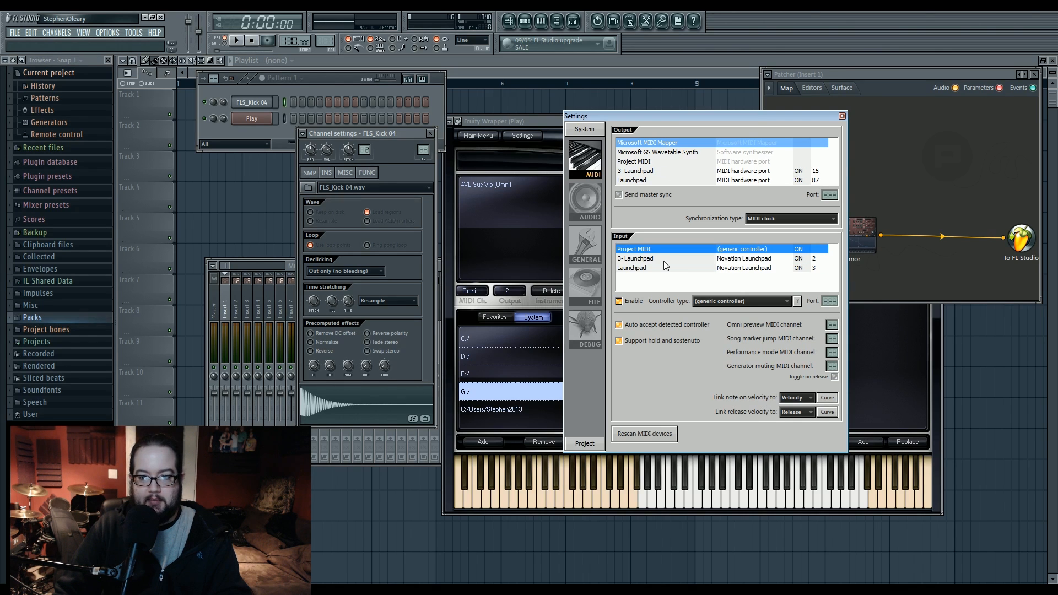
left_click(635, 257)
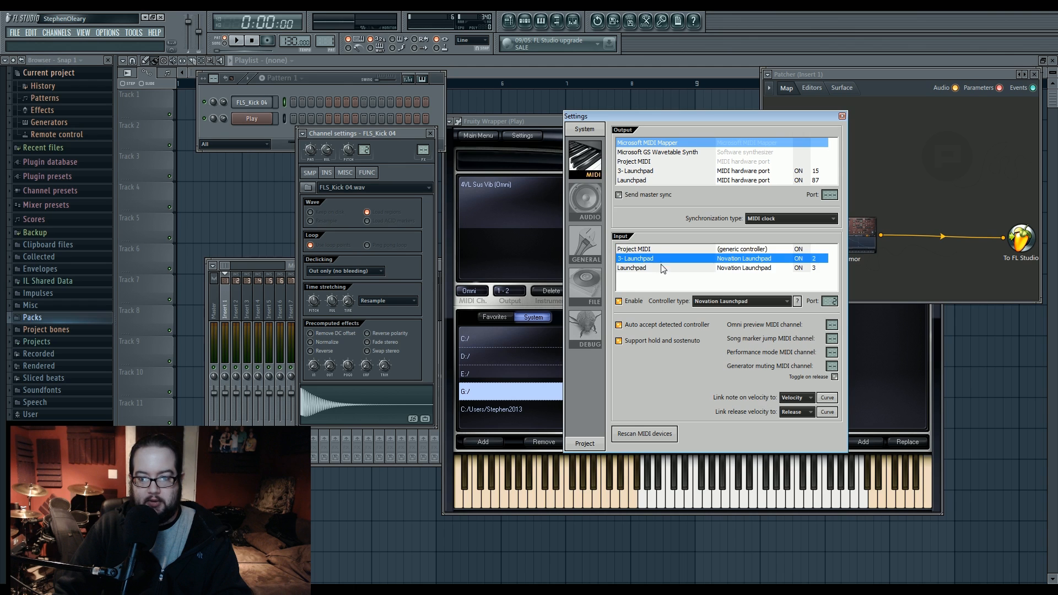
left_click(635, 247)
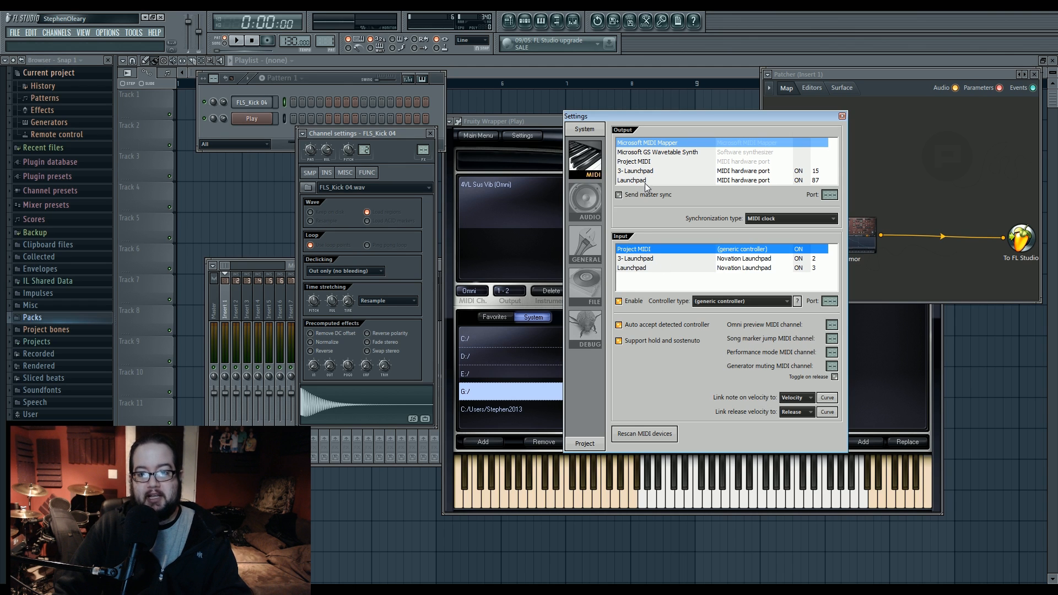
mouse_move(674, 283)
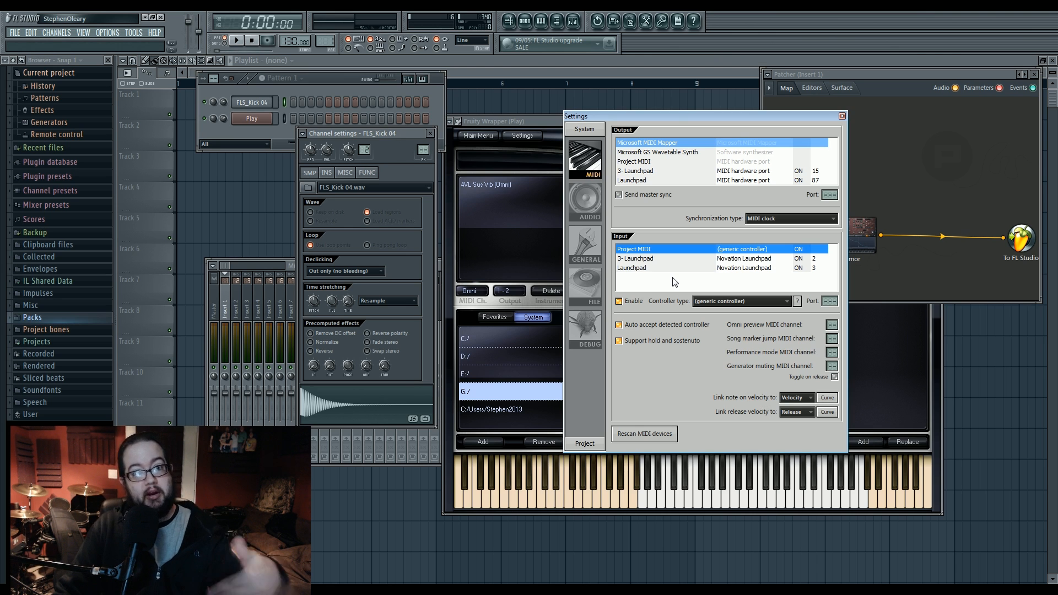
mouse_move(659, 252)
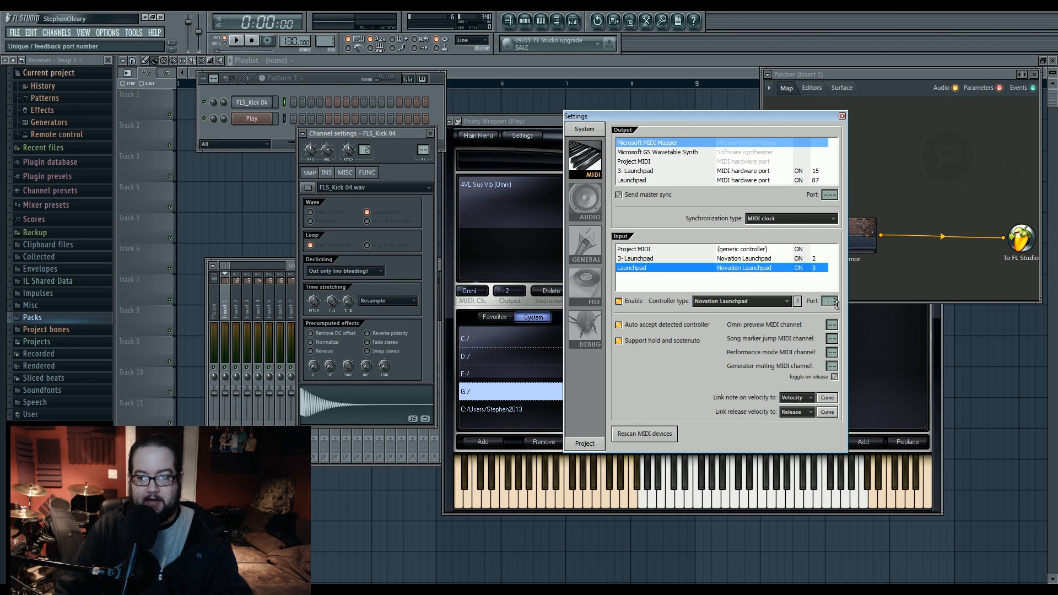
left_click(634, 249)
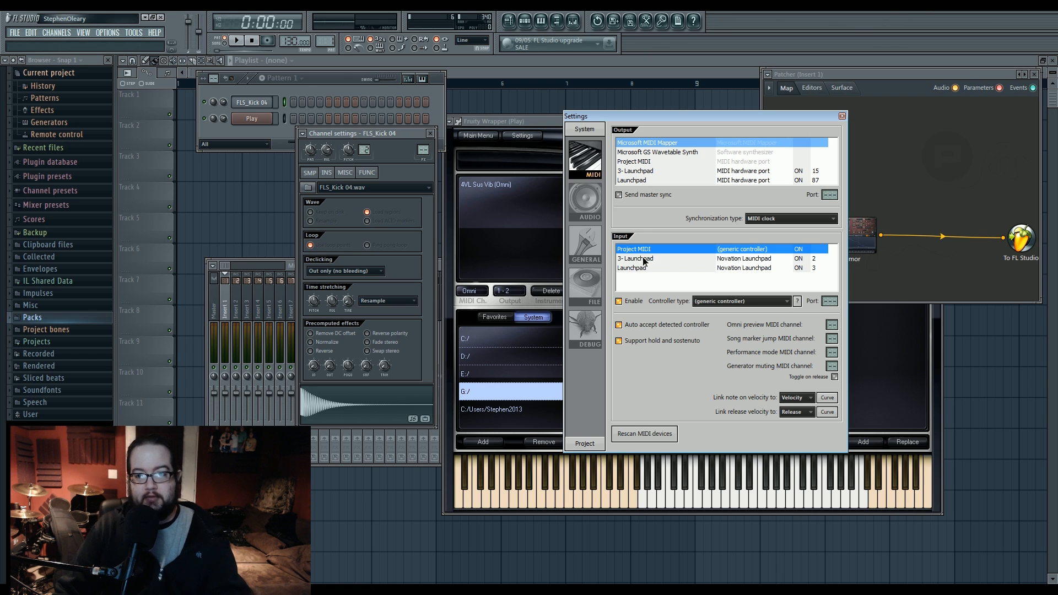
left_click(635, 266)
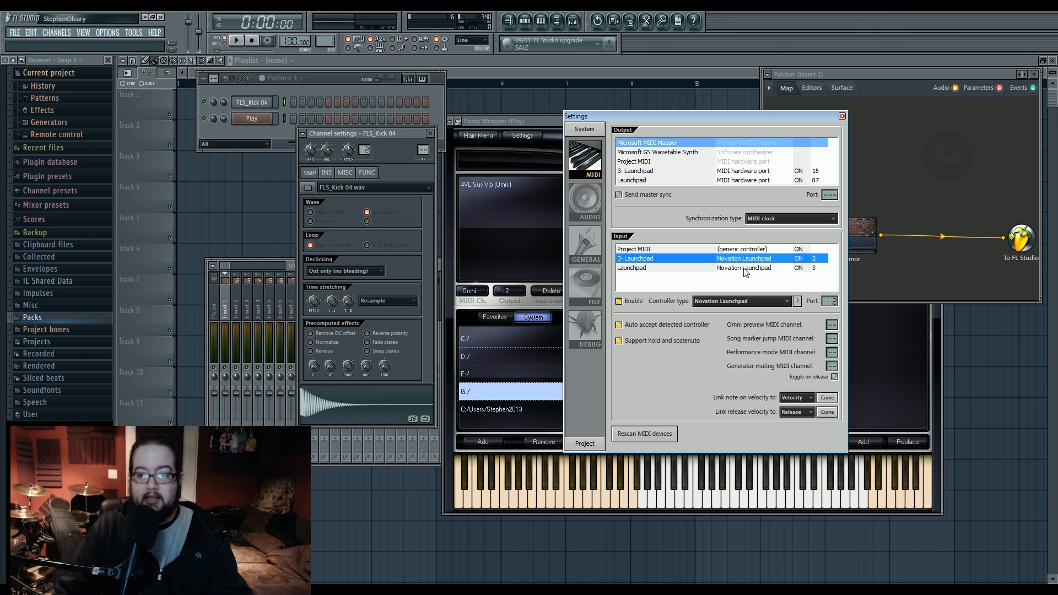
mouse_move(647, 266)
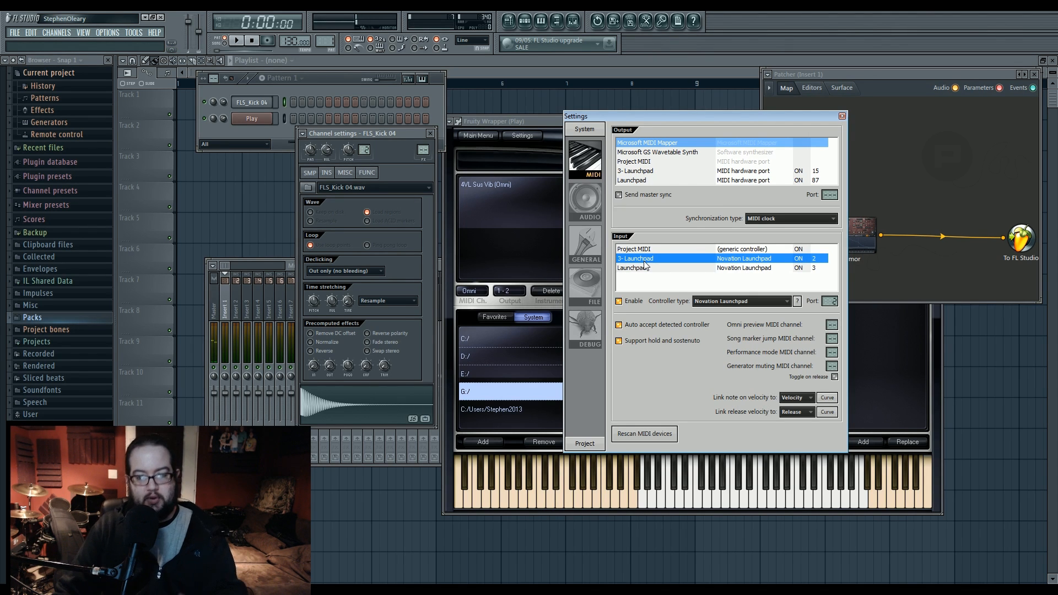
left_click(635, 267)
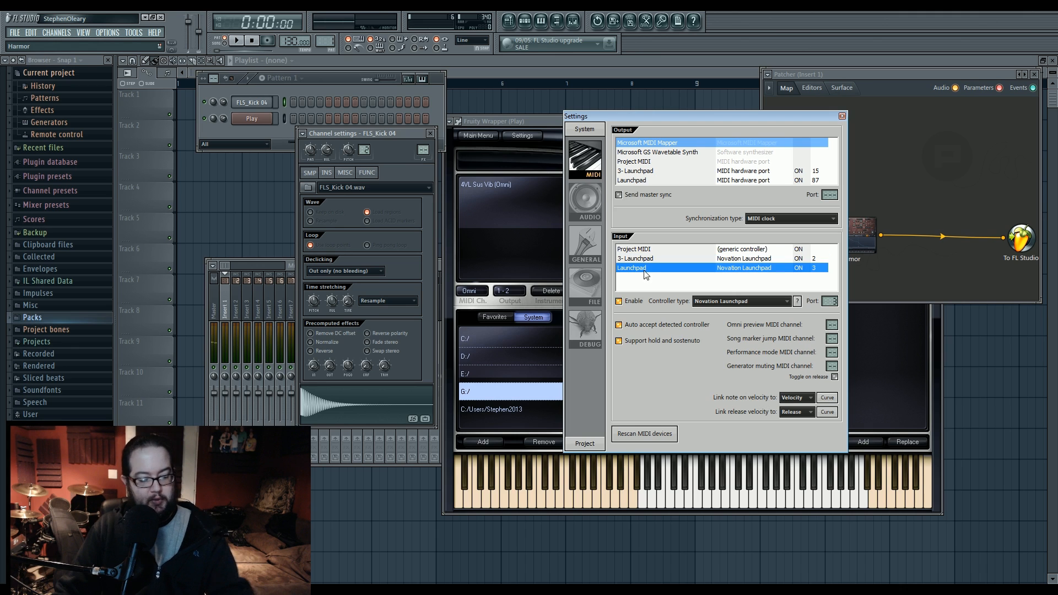
mouse_move(650, 274)
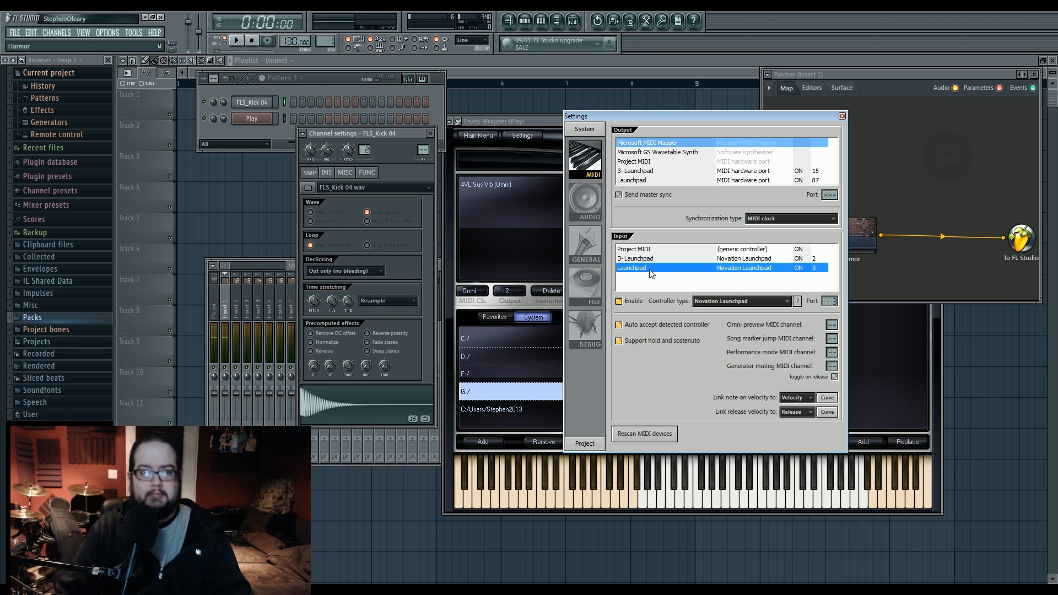
left_click(654, 258)
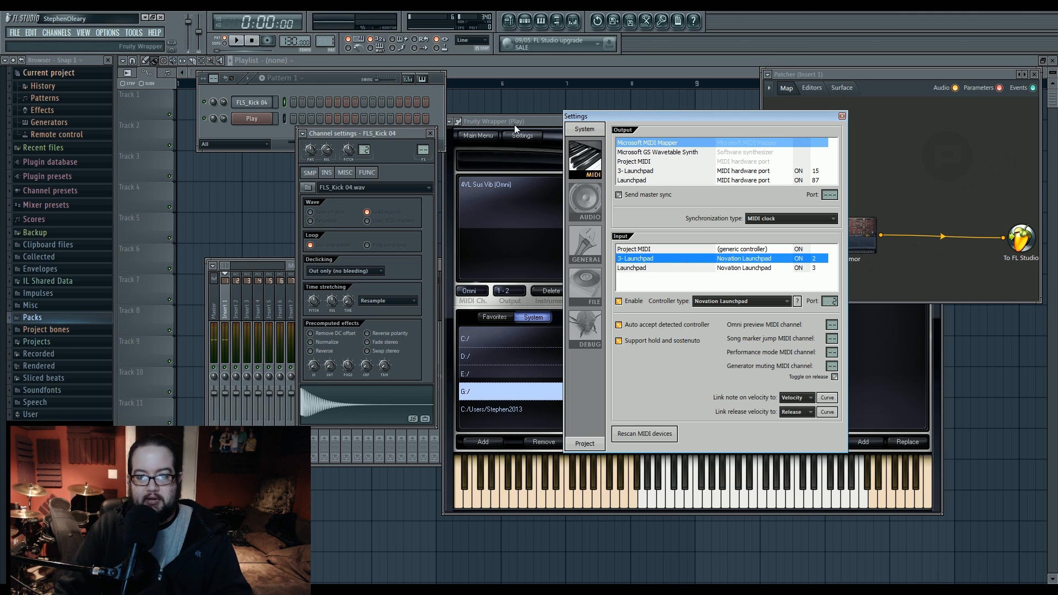
mouse_move(811, 120)
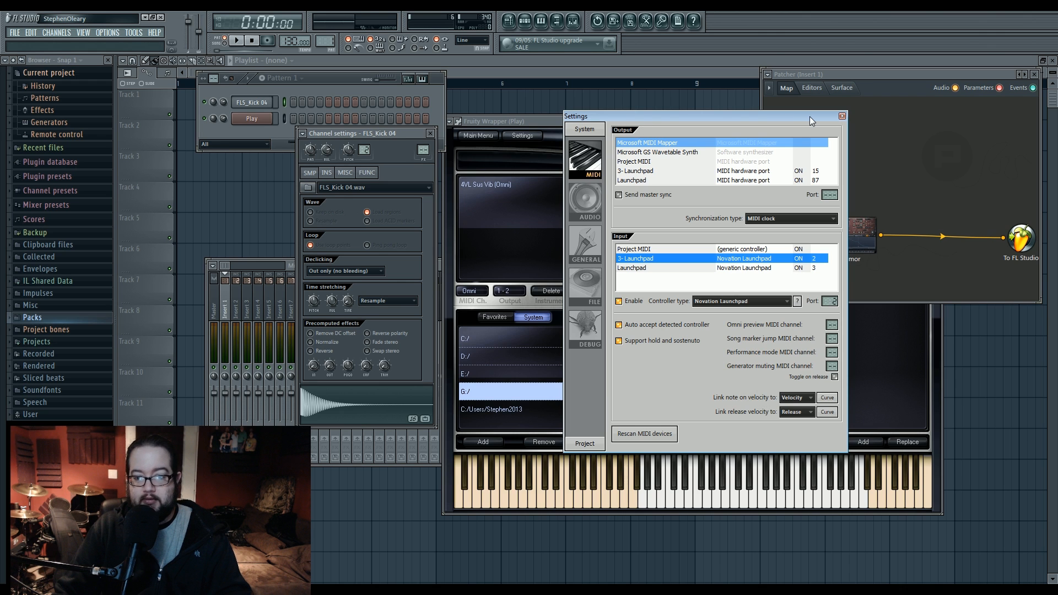
- Close the settings window and show the Play wrapper's plugin options for MIDI input port 2
left_click(841, 116)
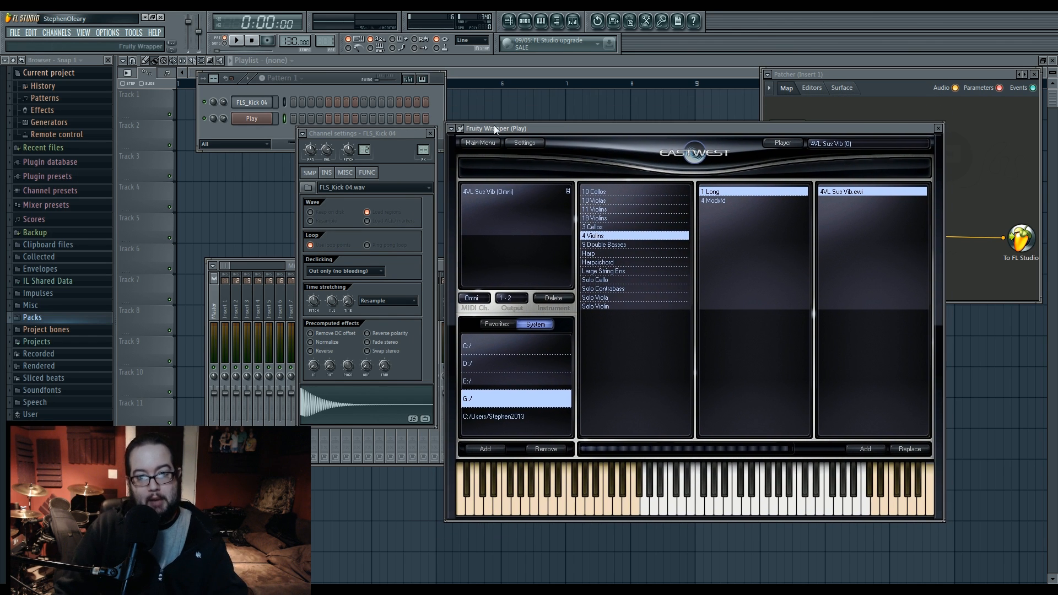
mouse_move(563, 129)
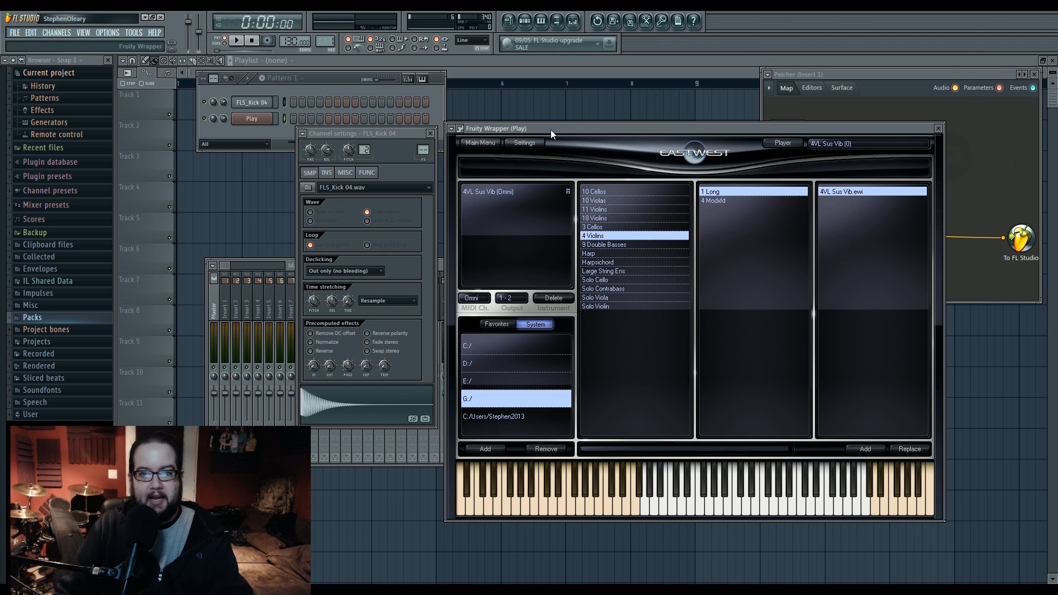
mouse_move(510, 130)
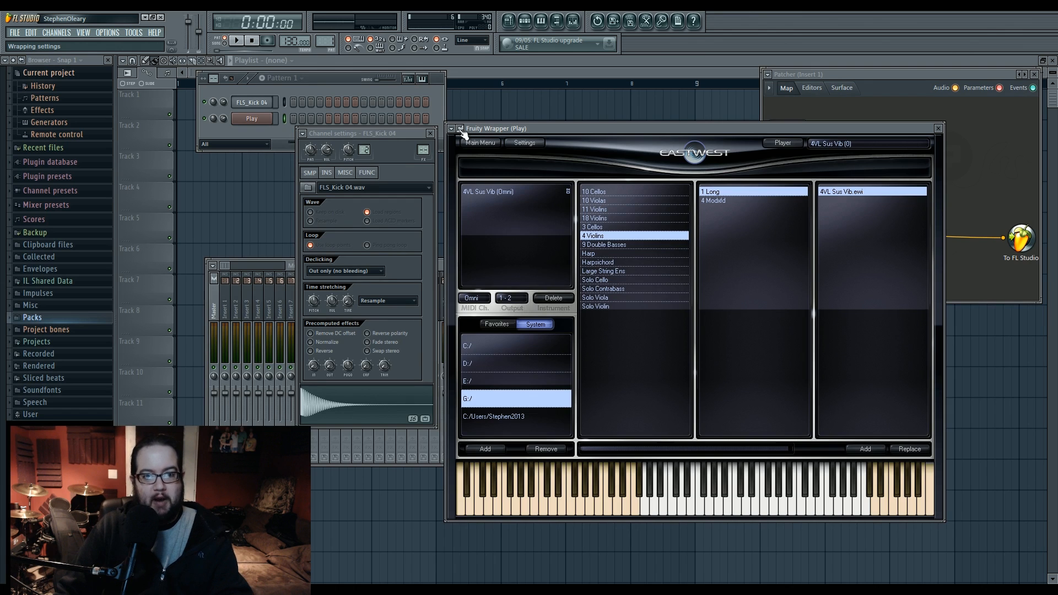
left_click(524, 142)
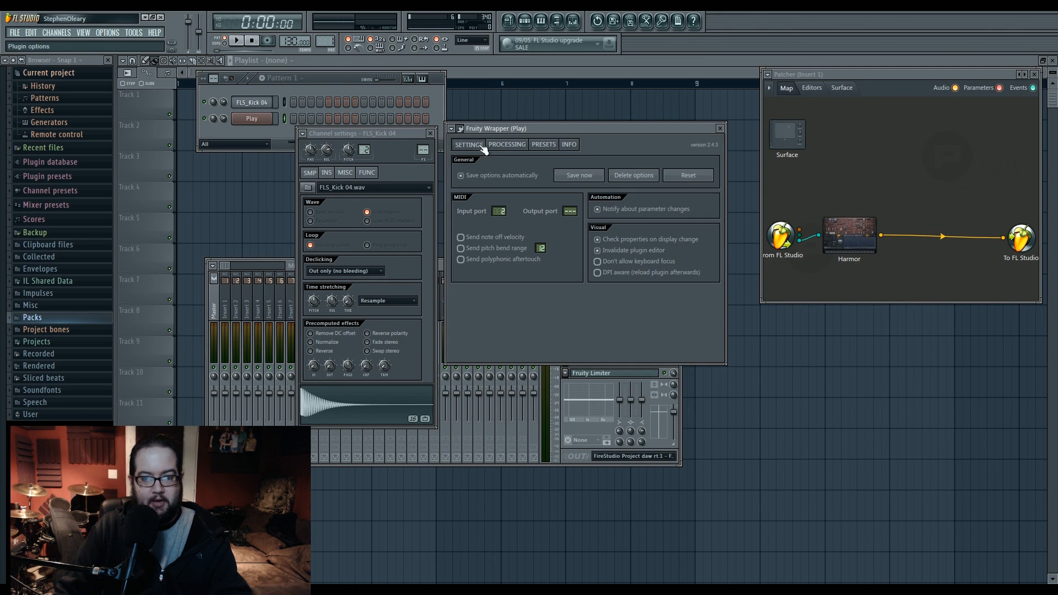
mouse_move(602, 227)
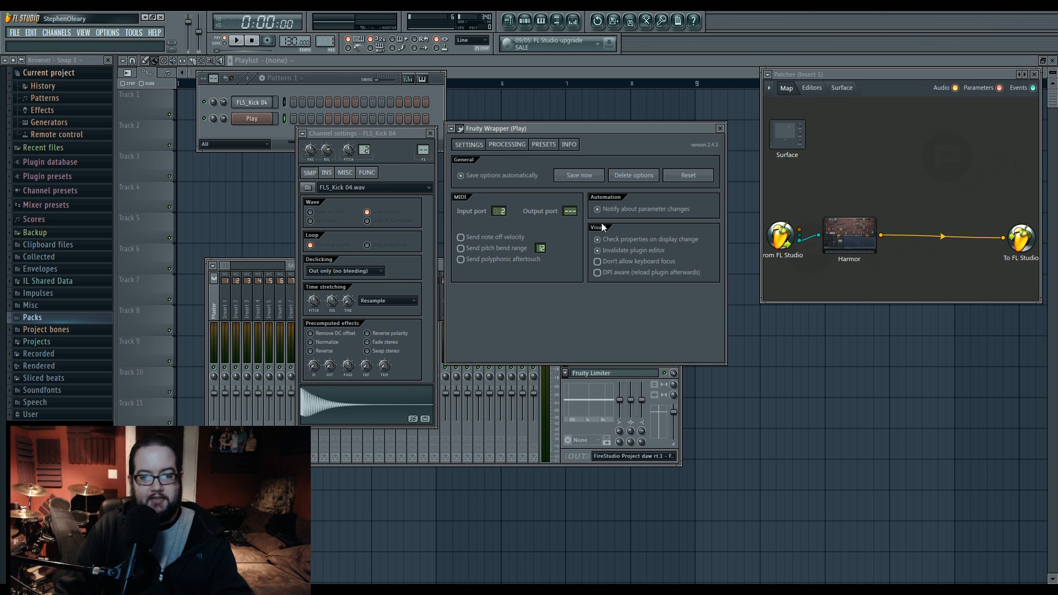
mouse_move(498, 210)
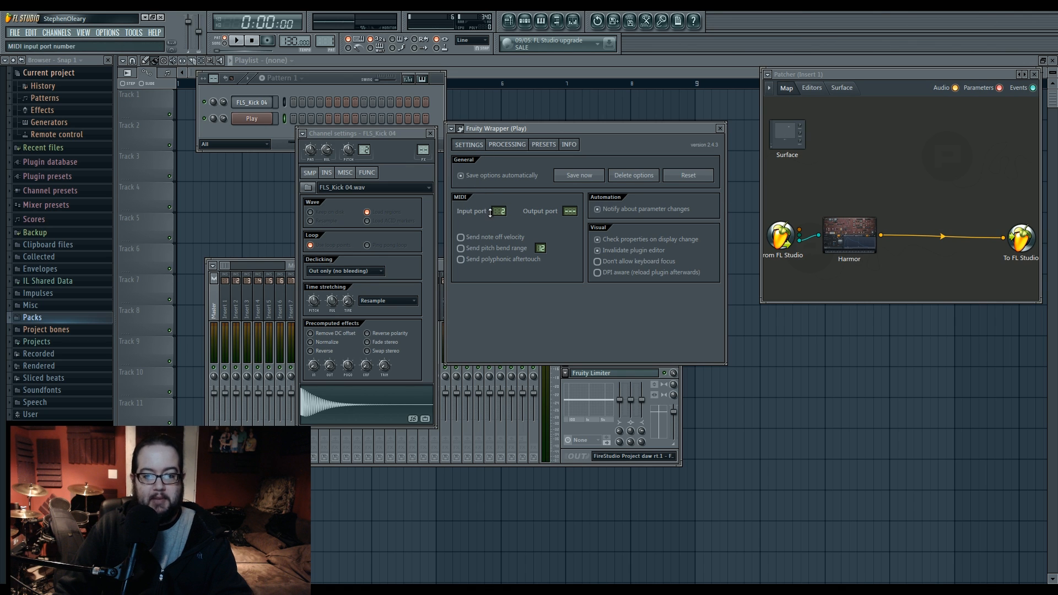
mouse_move(569, 211)
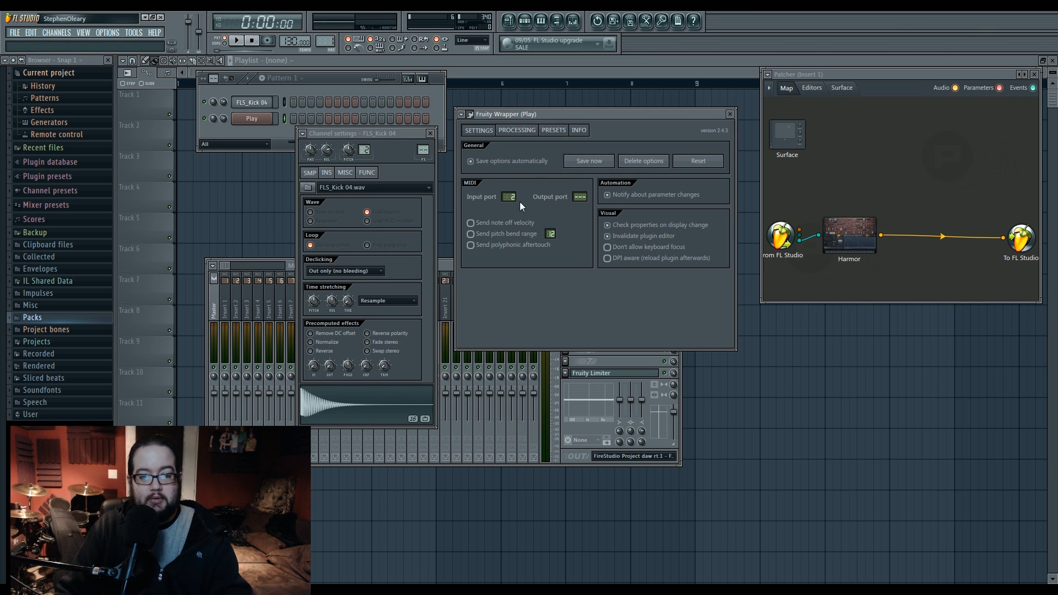
mouse_move(521, 212)
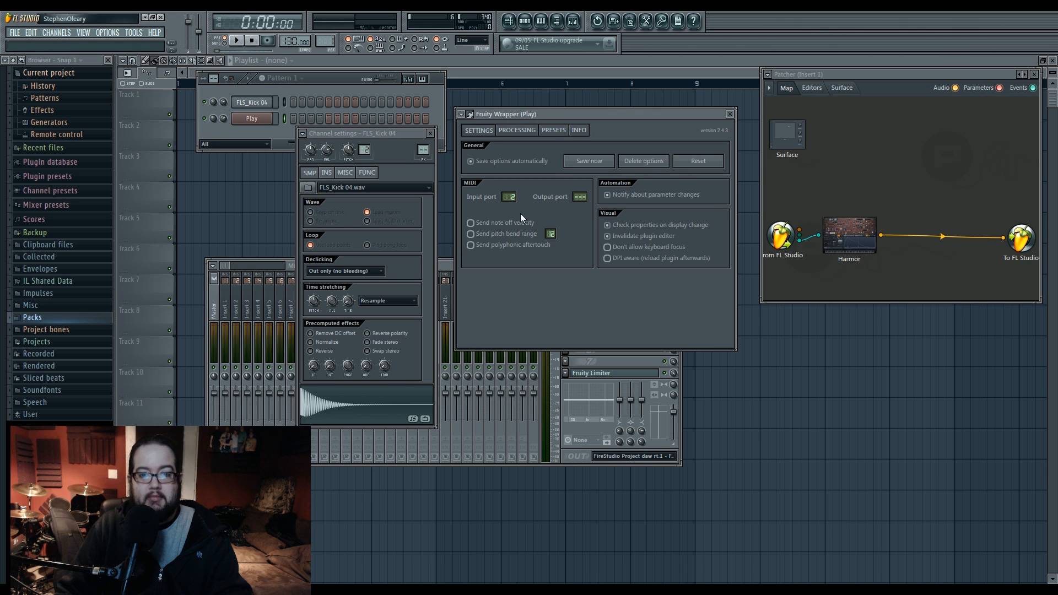
mouse_move(509, 196)
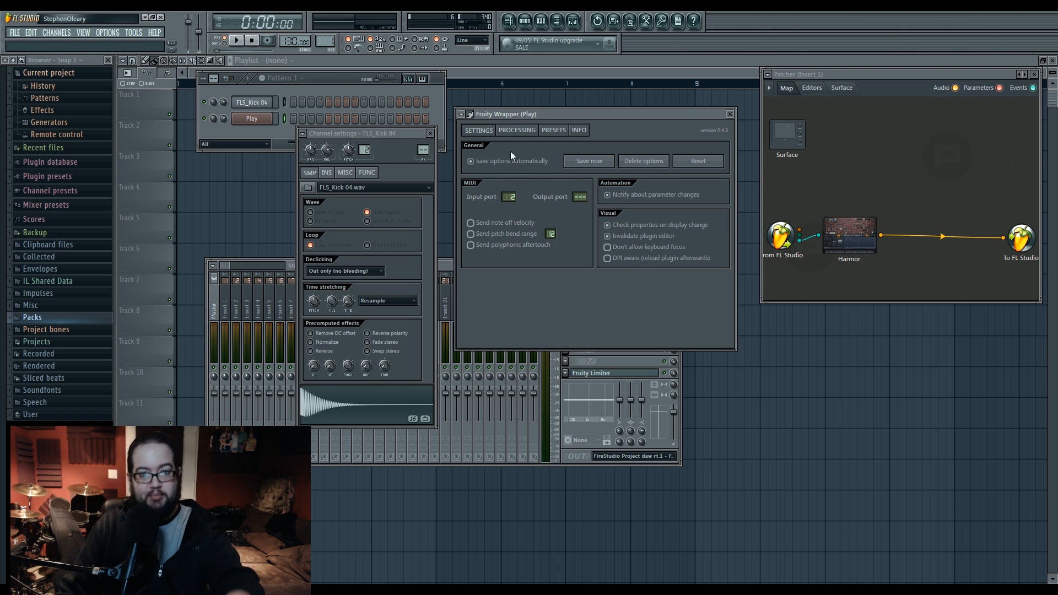
mouse_move(518, 302)
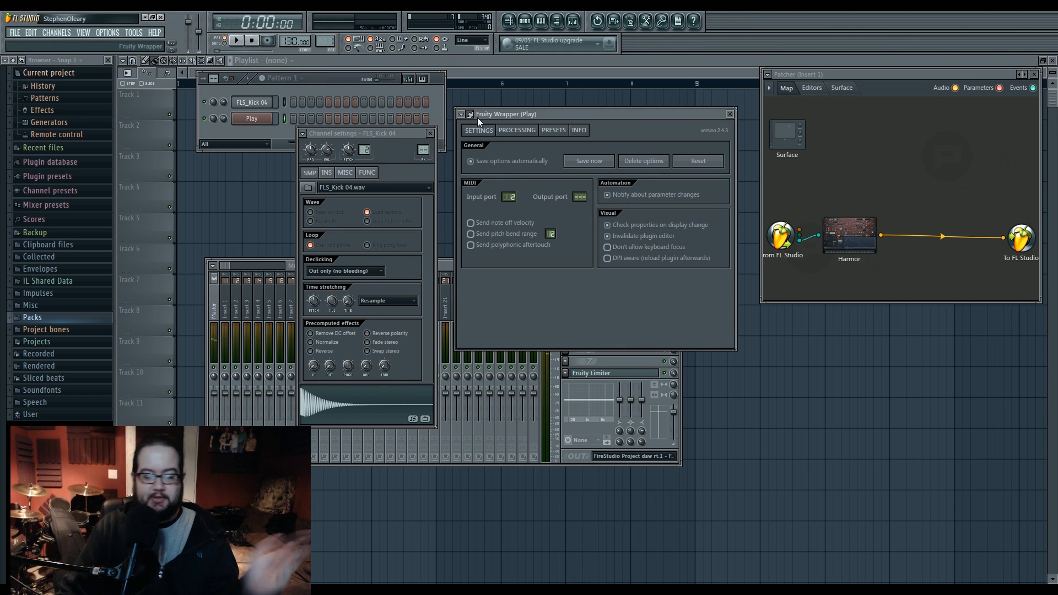
mouse_move(482, 116)
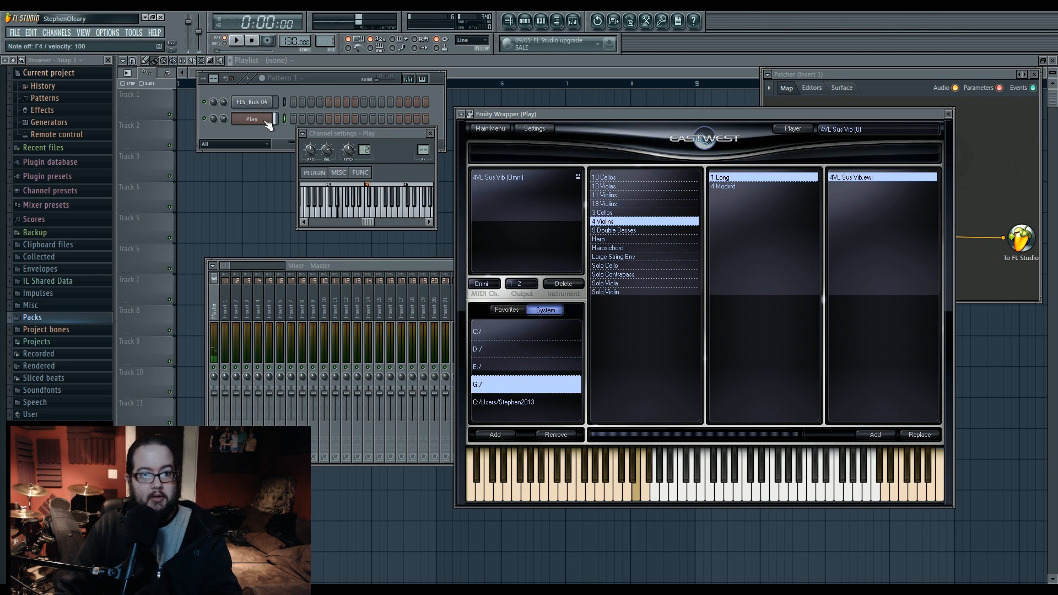
- Close the Play instrument, channel and Patcher windows, leaving only the empty Playlist
left_click(634, 469)
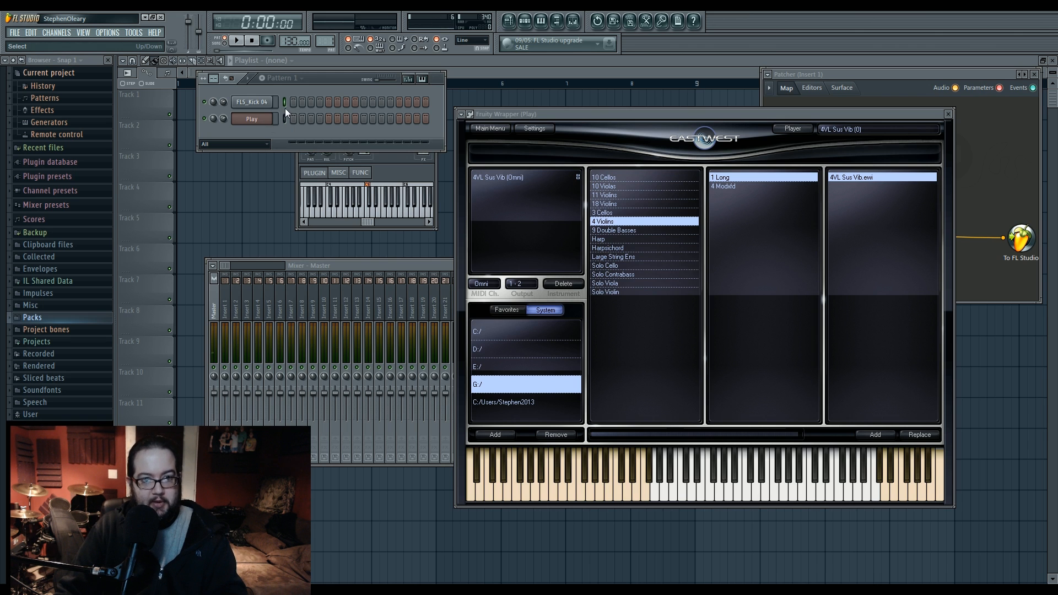
left_click(945, 113)
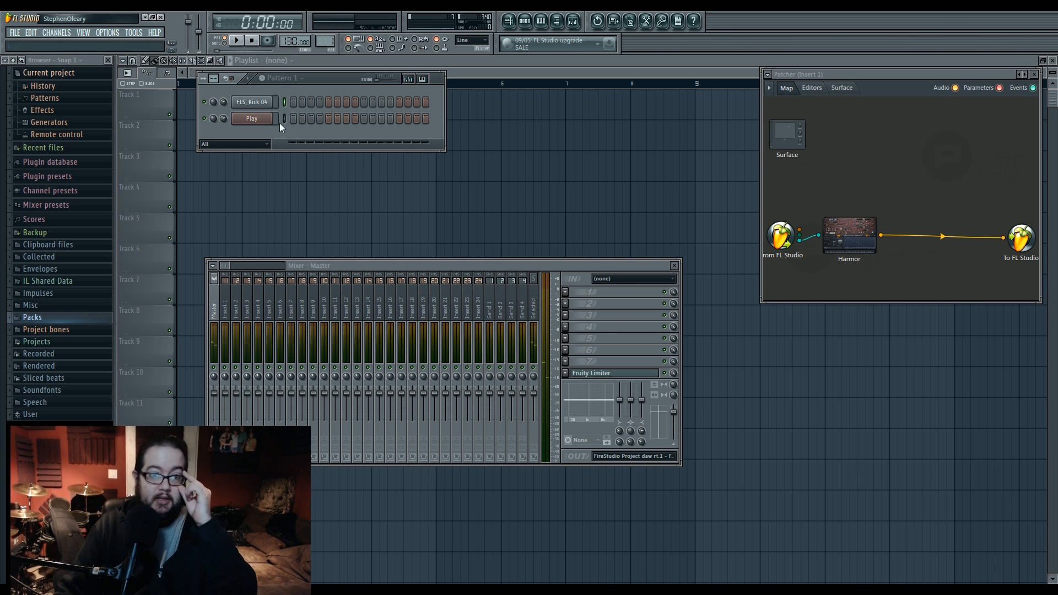
left_click(251, 118)
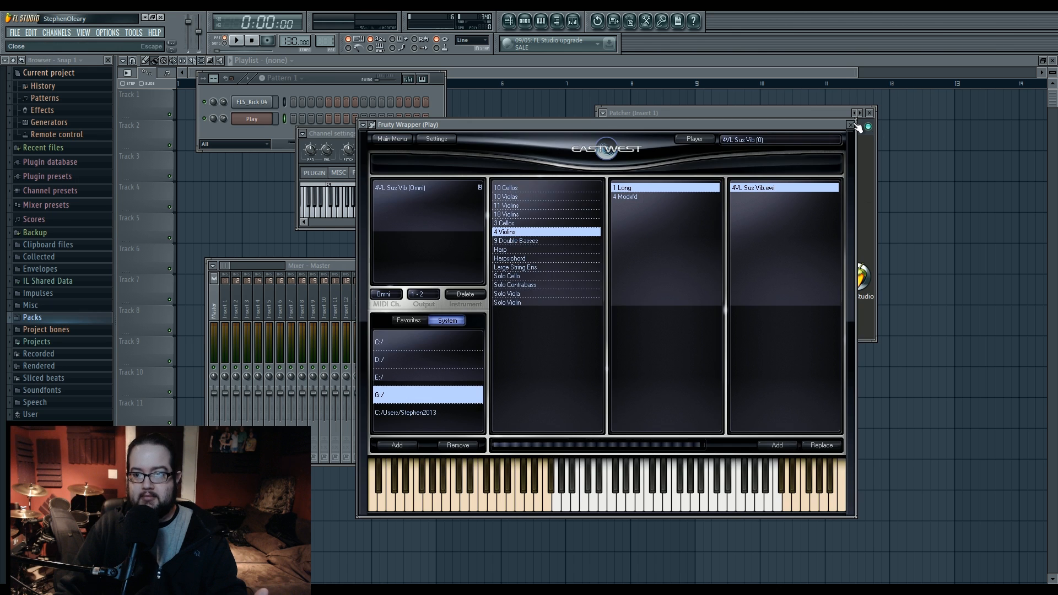
left_click(850, 126)
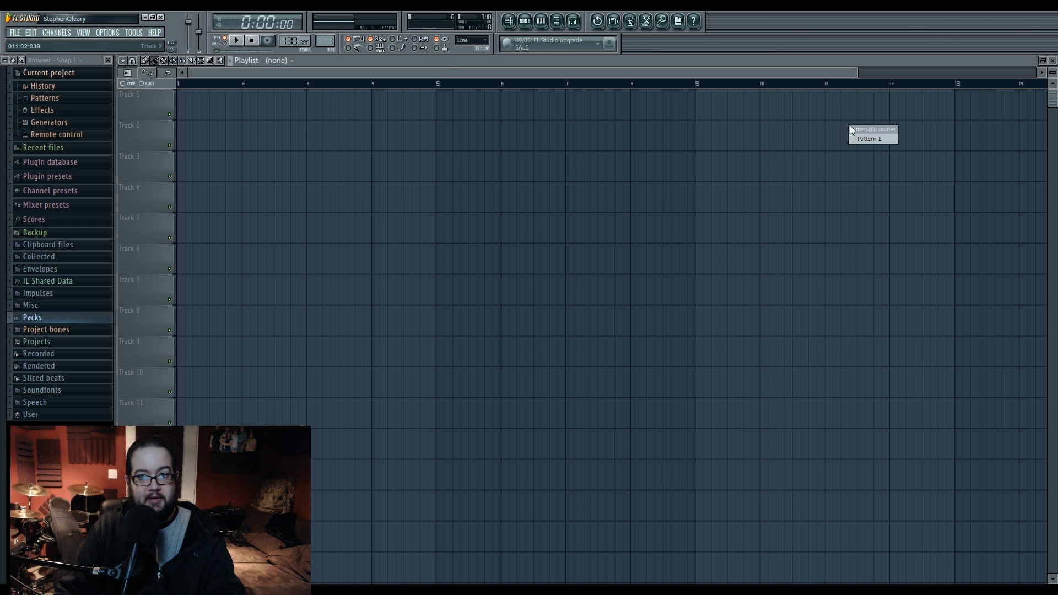
- Reopen the Insert 1 Patcher and view the From FL Studio node's output options
left_click(540, 21)
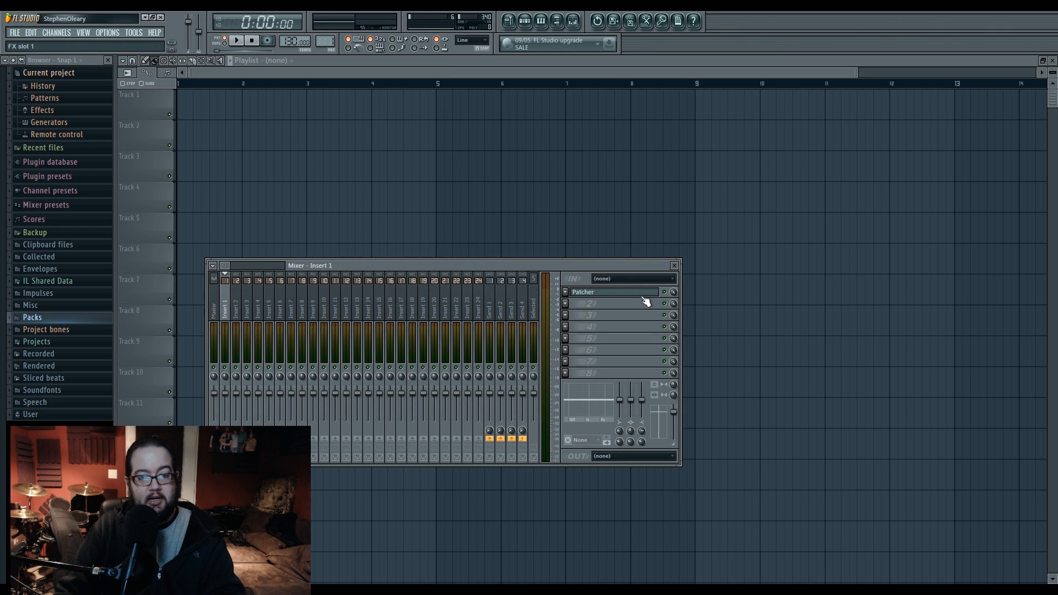
left_click(610, 291)
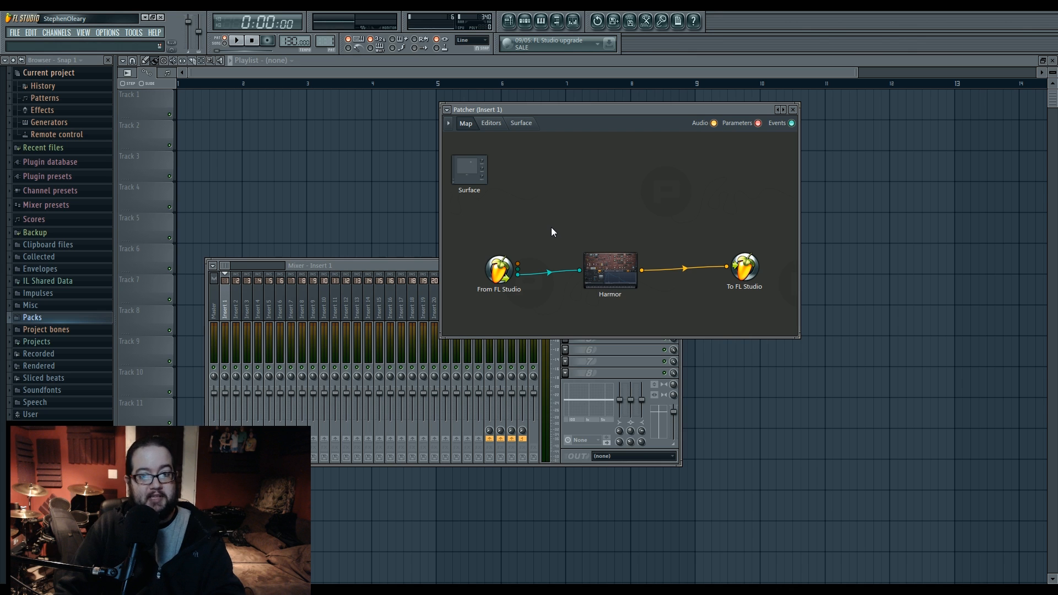
mouse_move(549, 227)
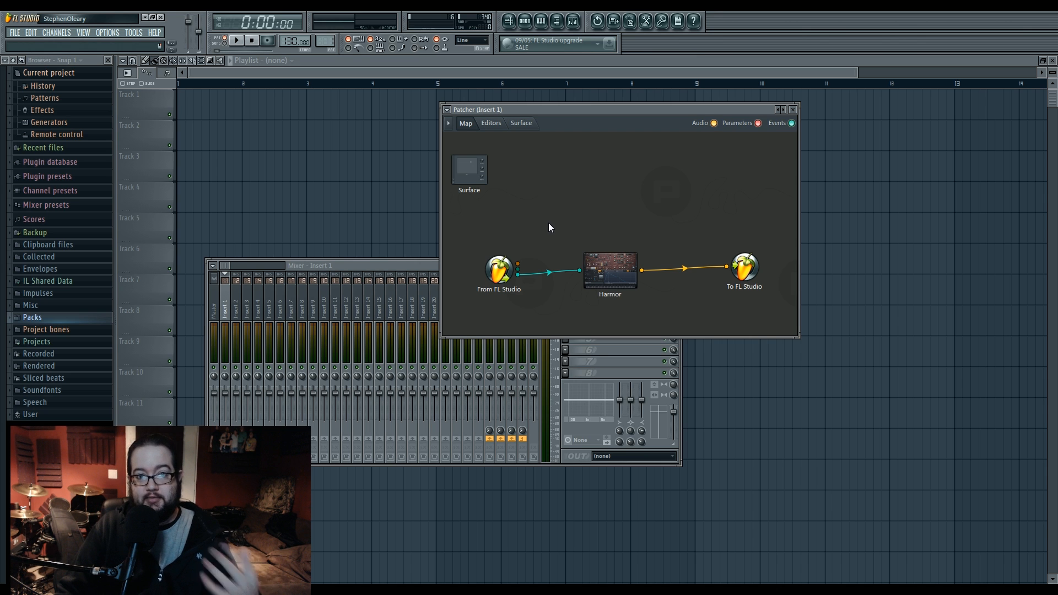
left_click(498, 270)
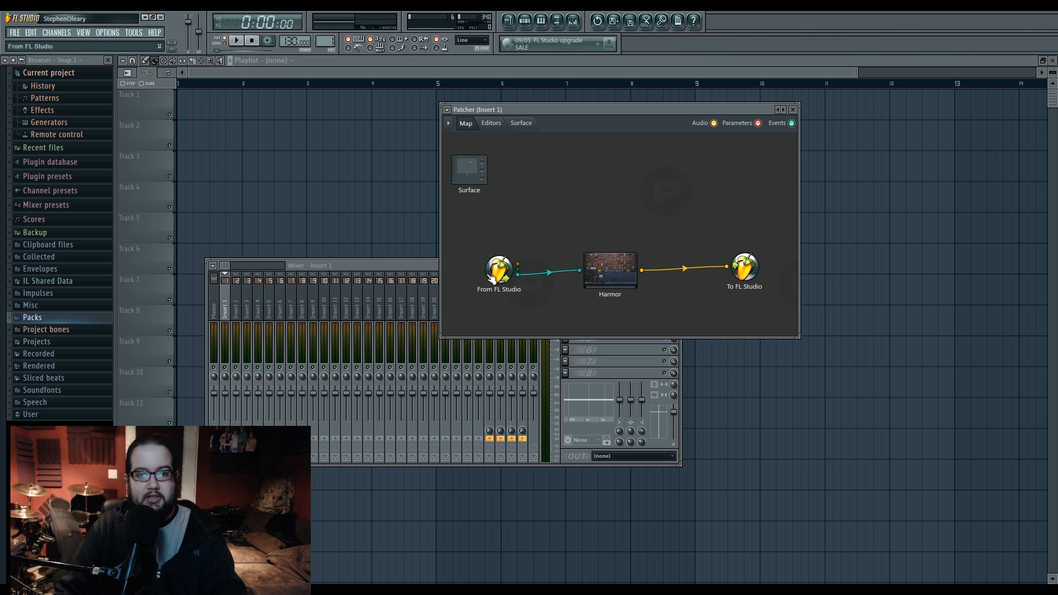
right_click(499, 270)
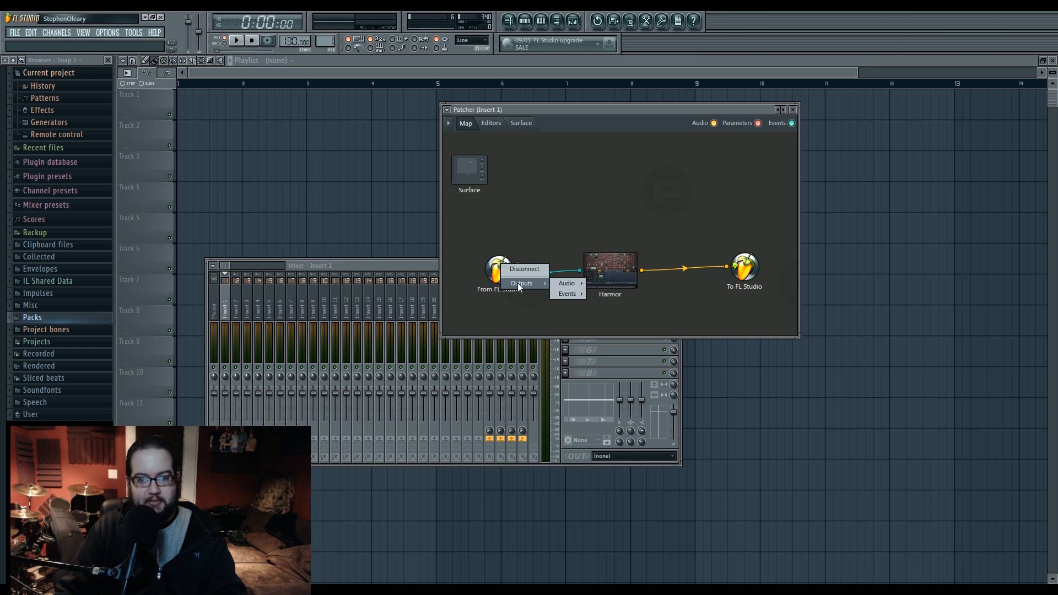
left_click(566, 293)
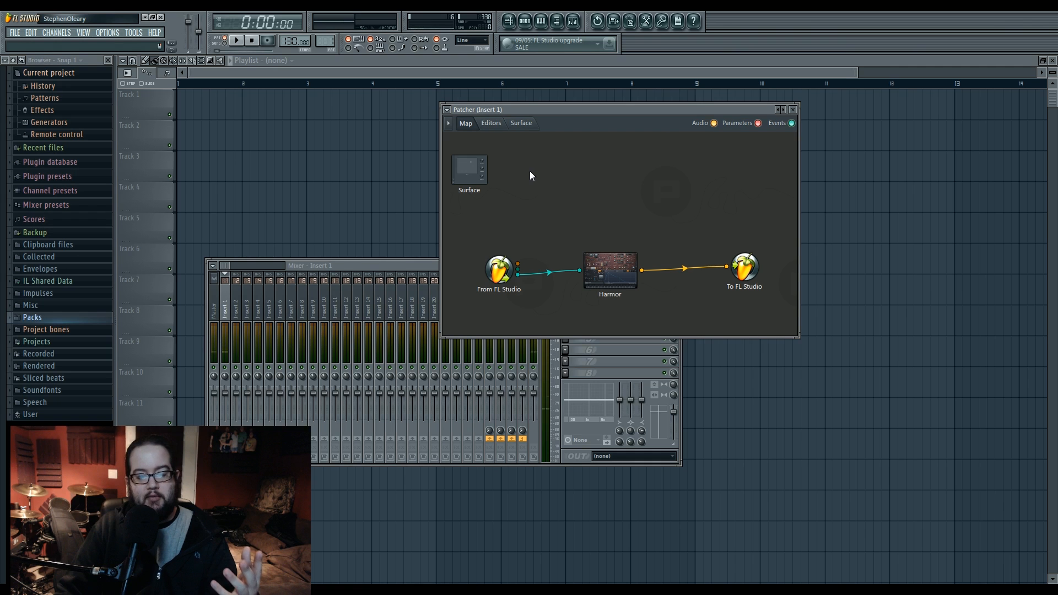
mouse_move(547, 216)
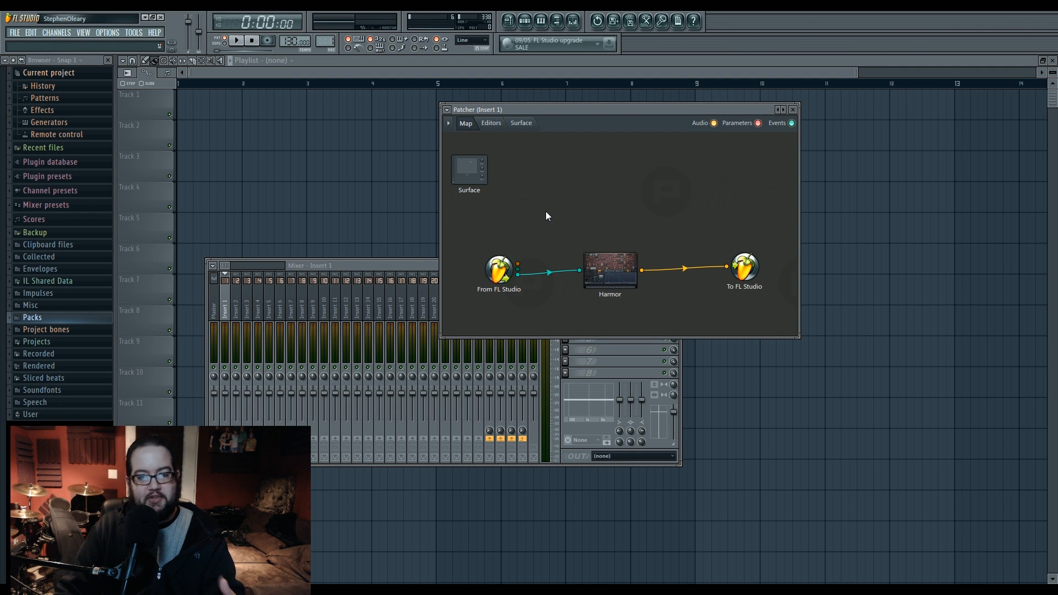
- Add Sytrus to the Patcher map and show From FL Studio's event outputs as MIDI ports
right_click(588, 287)
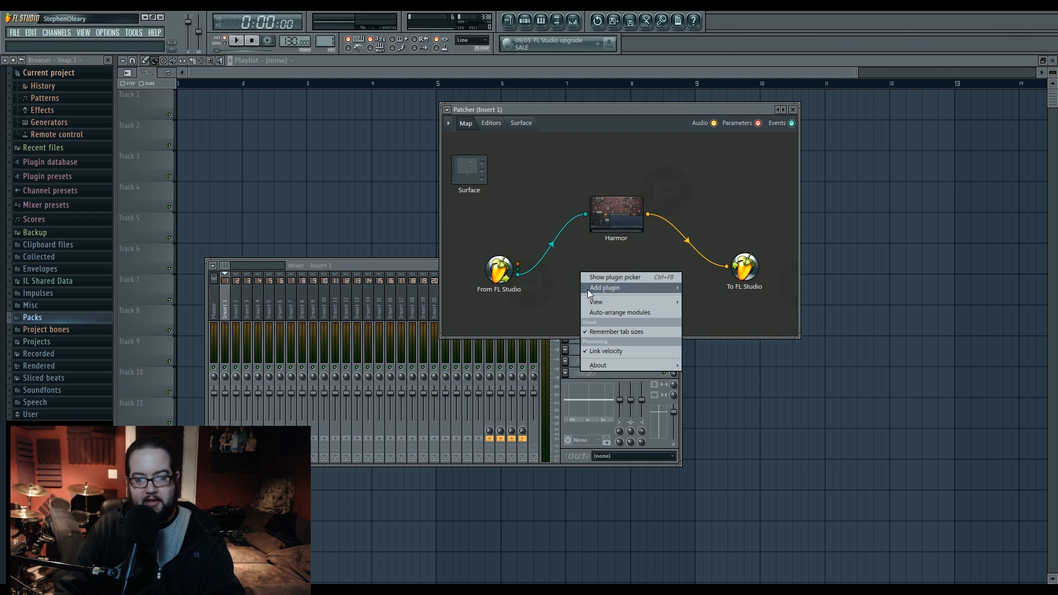
left_click(604, 288)
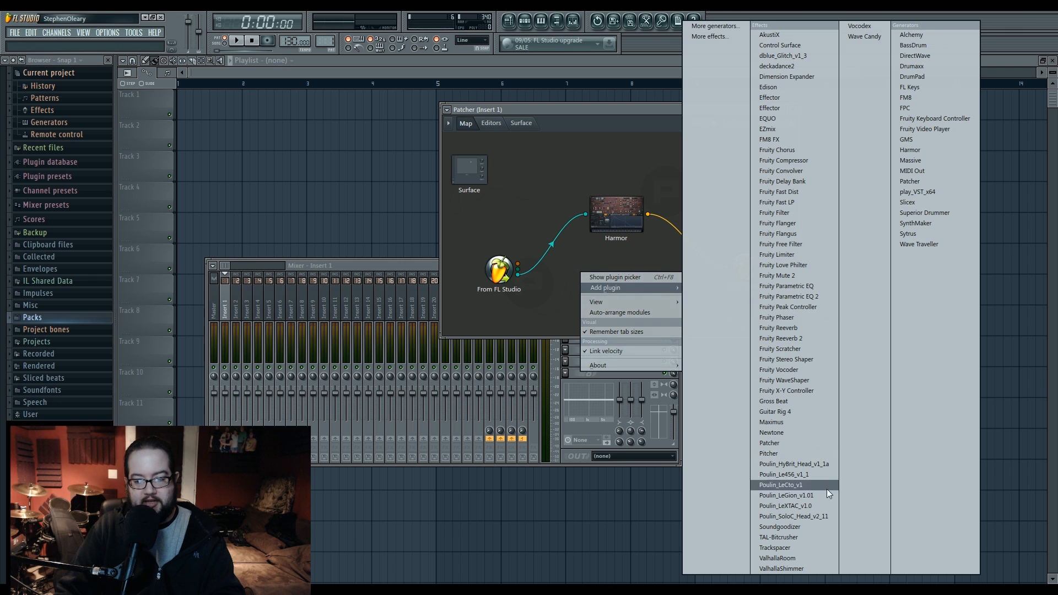
left_click(909, 234)
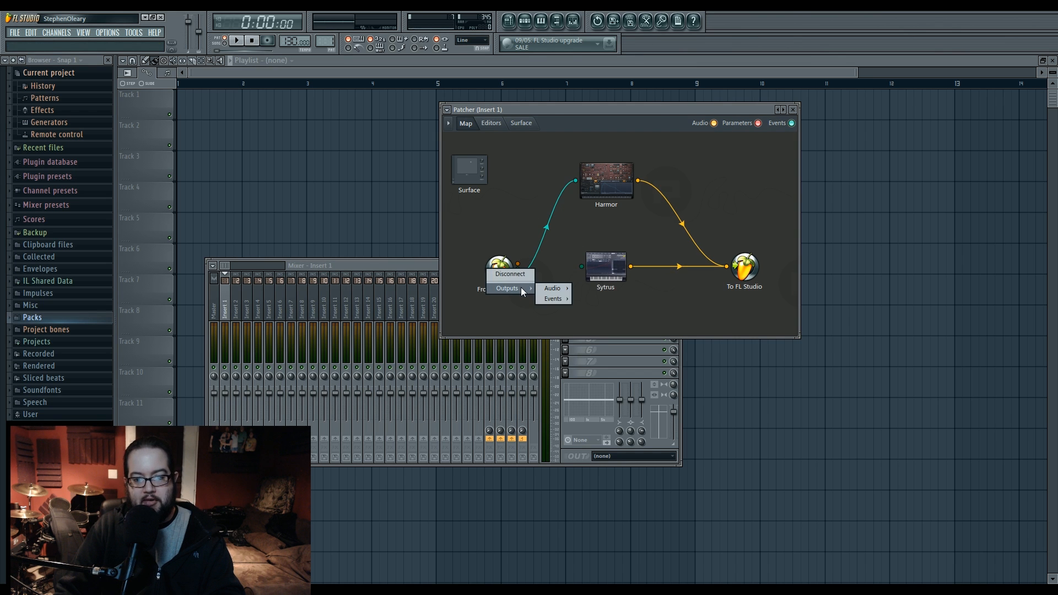
left_click(553, 299)
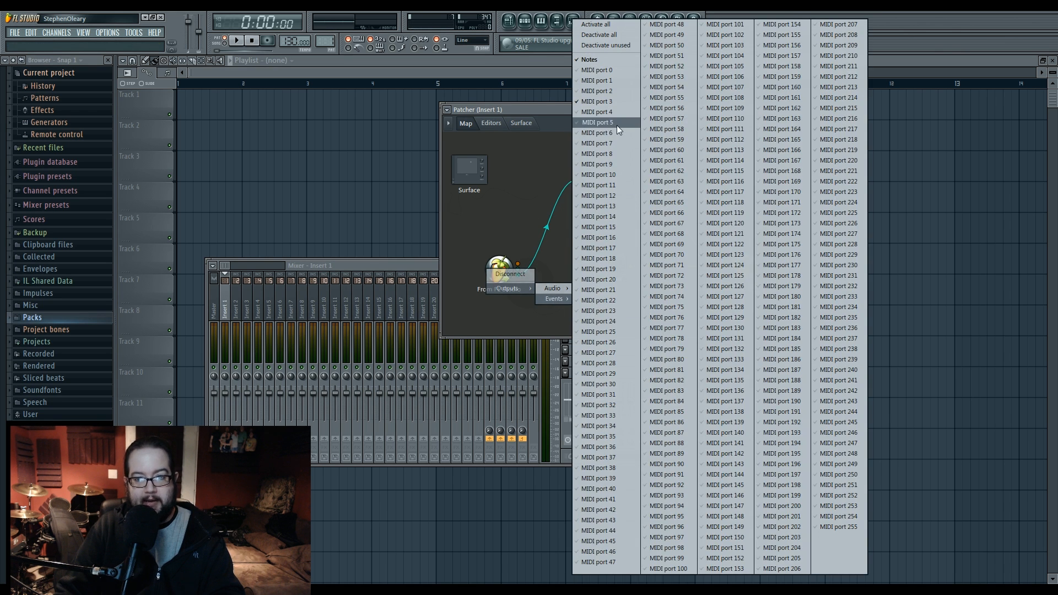
left_click(596, 122)
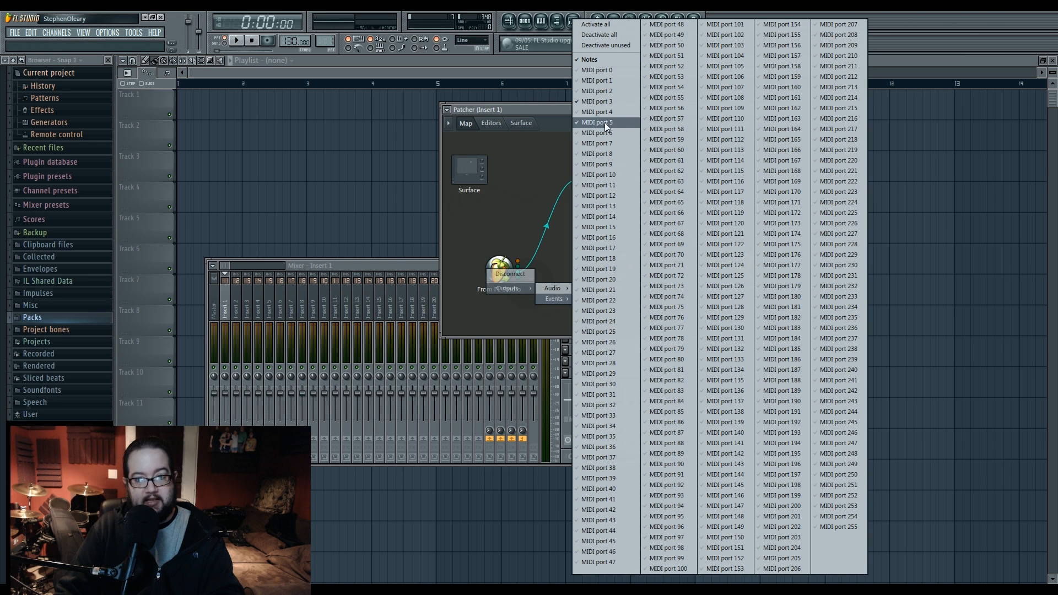
mouse_move(725, 182)
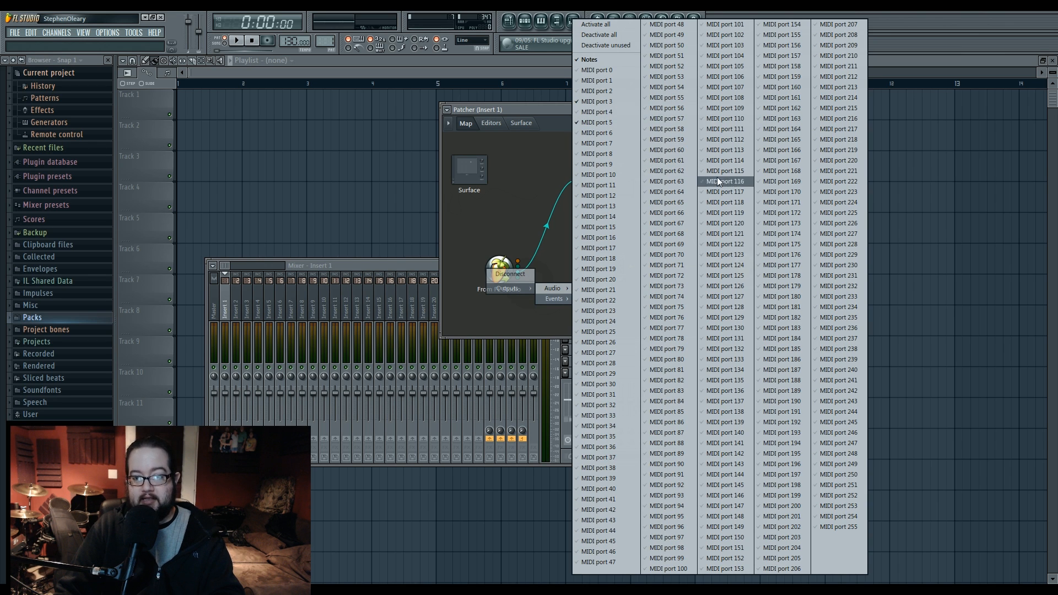
mouse_move(596, 122)
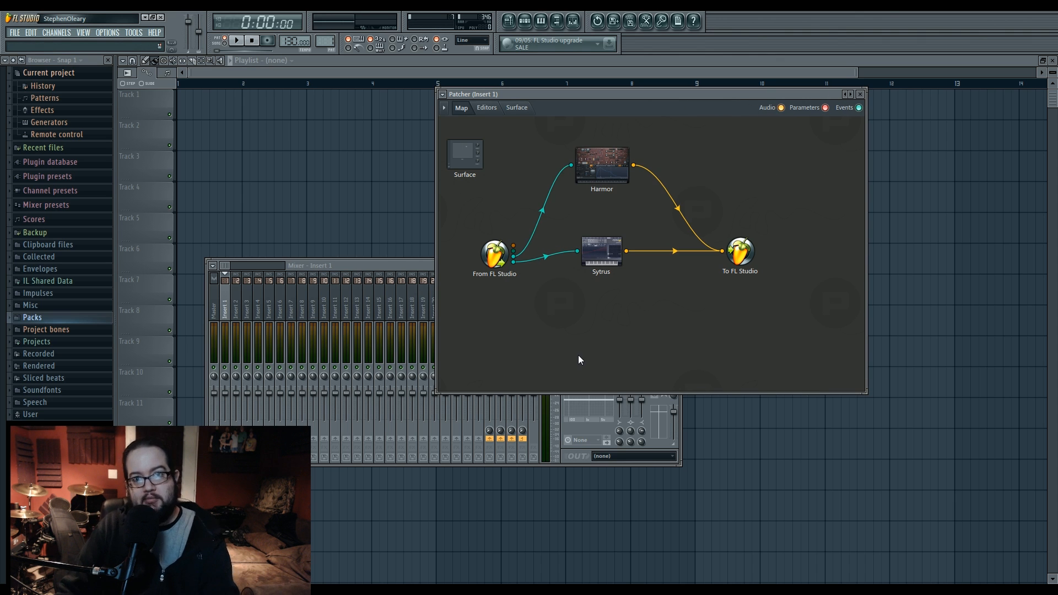
mouse_move(620, 376)
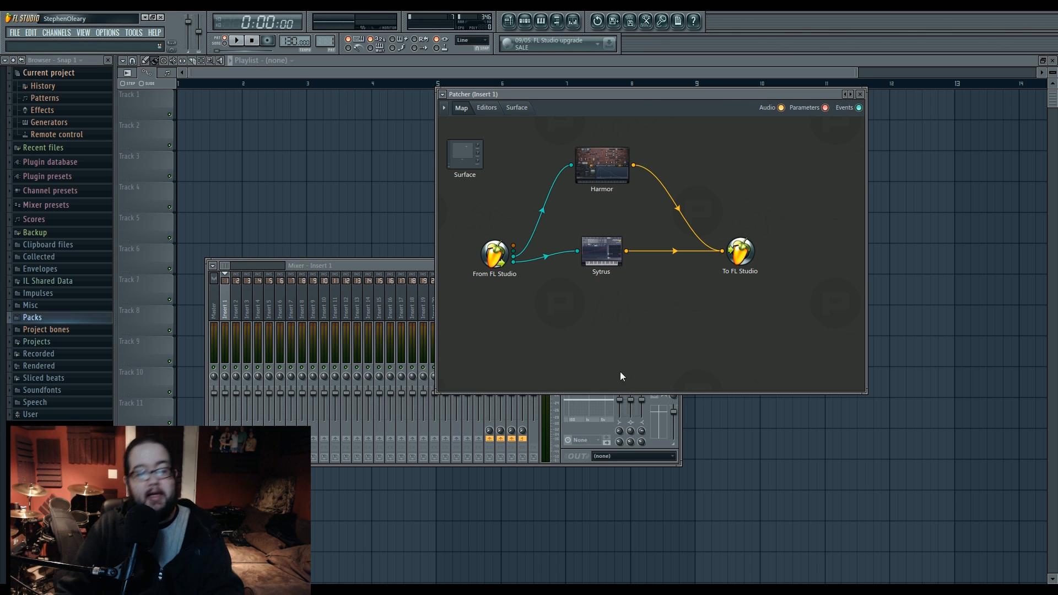
- Add a MIDI Out channel to the rack and move its settings window aside
left_click(56, 32)
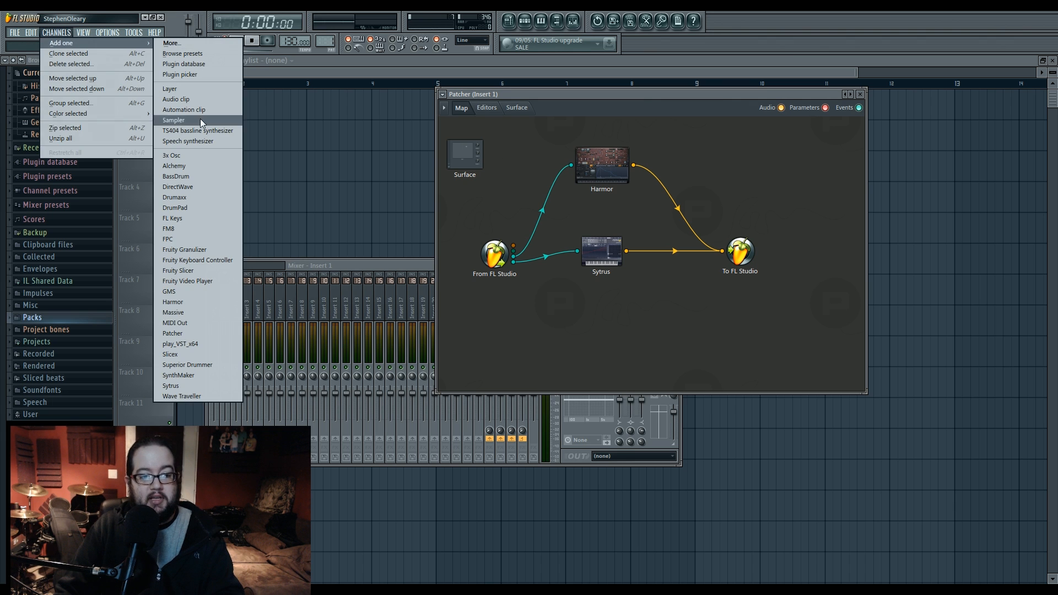
mouse_move(196, 271)
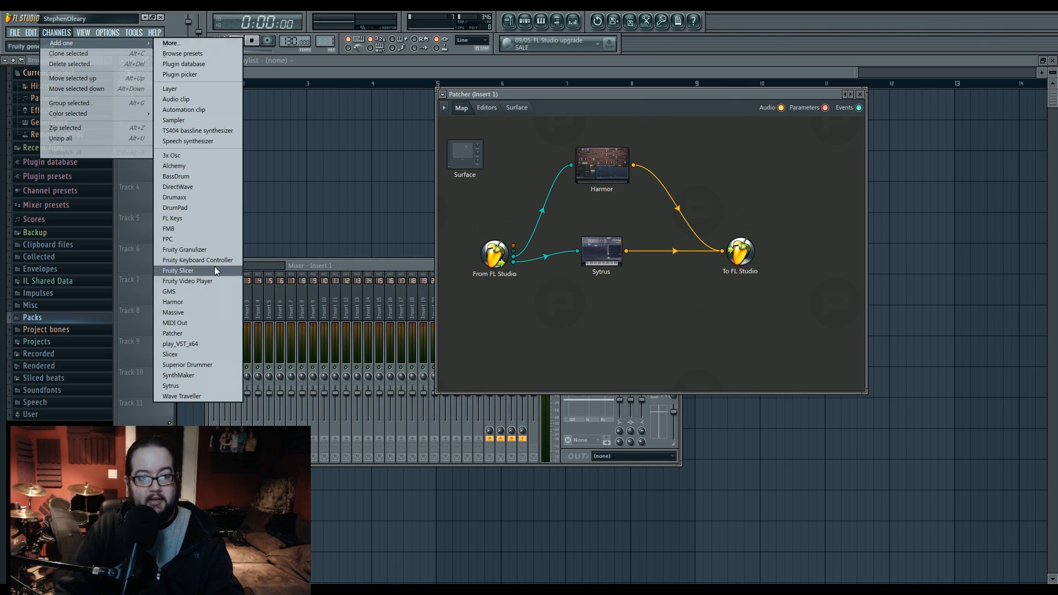
left_click(175, 323)
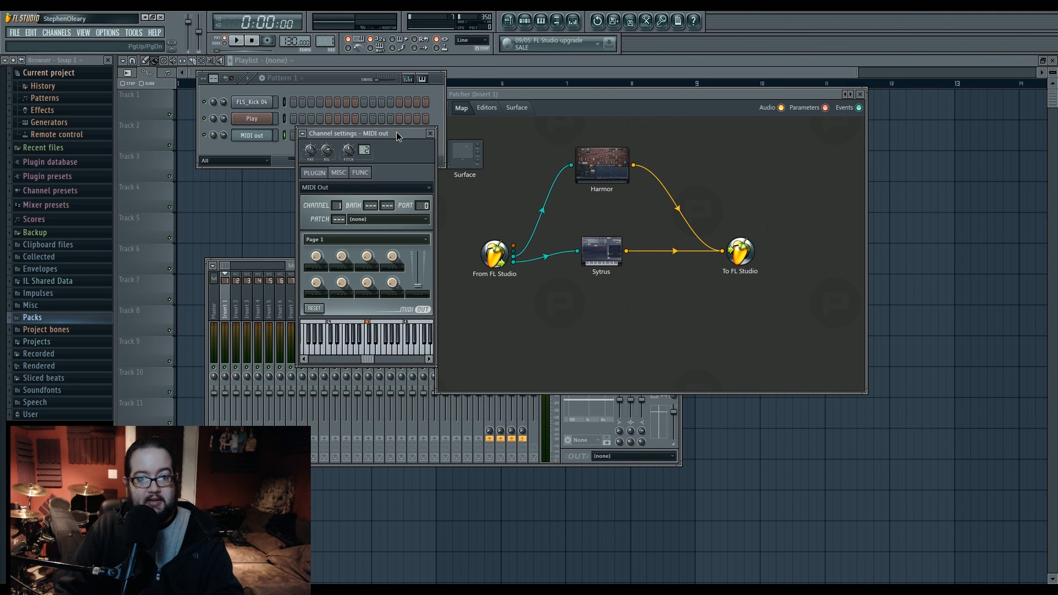
left_click_drag(350, 133, 343, 182)
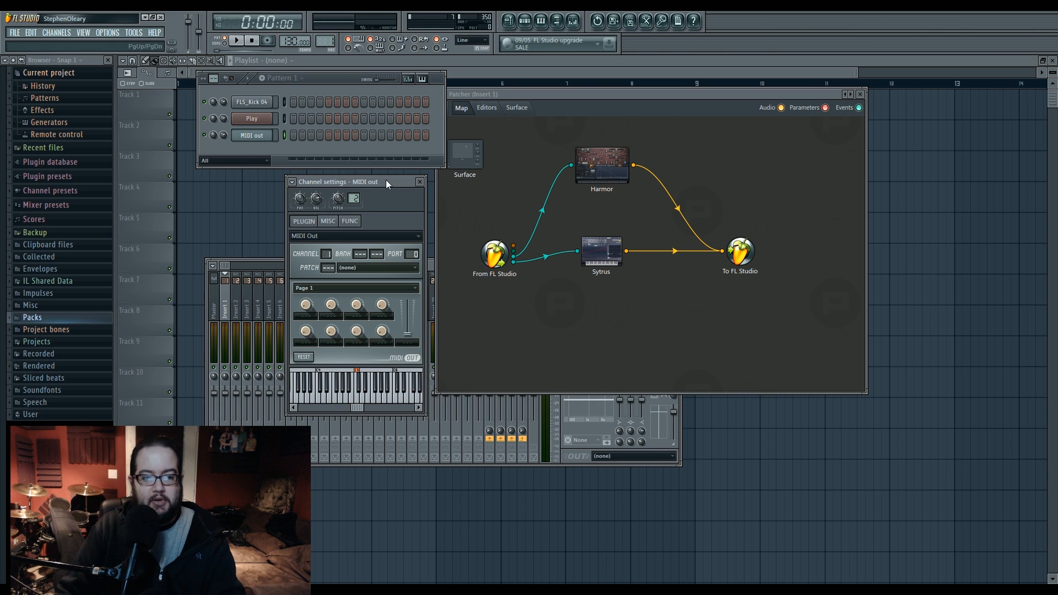
mouse_move(385, 188)
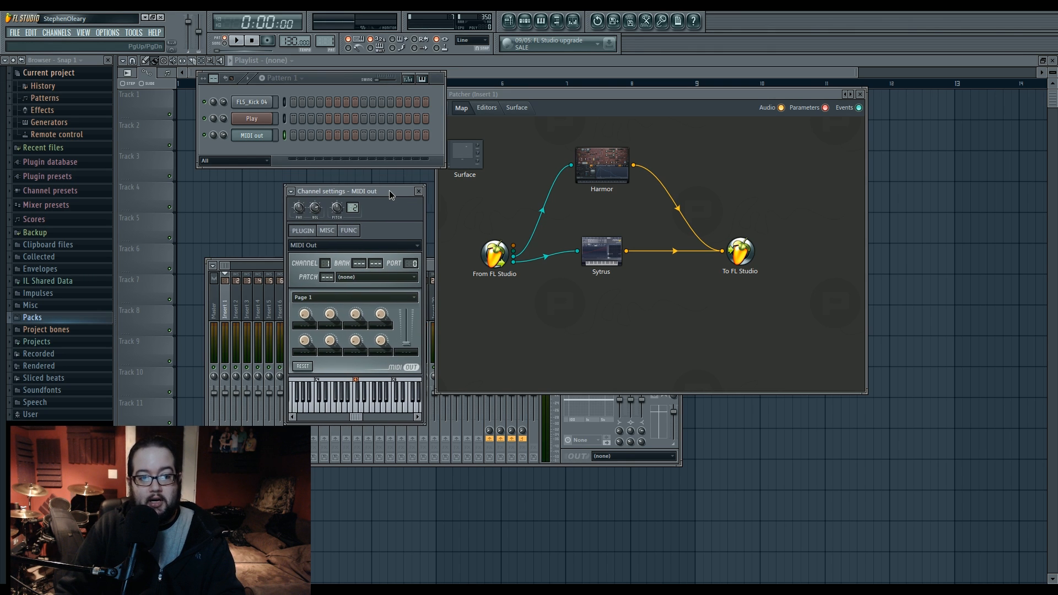
mouse_move(347, 166)
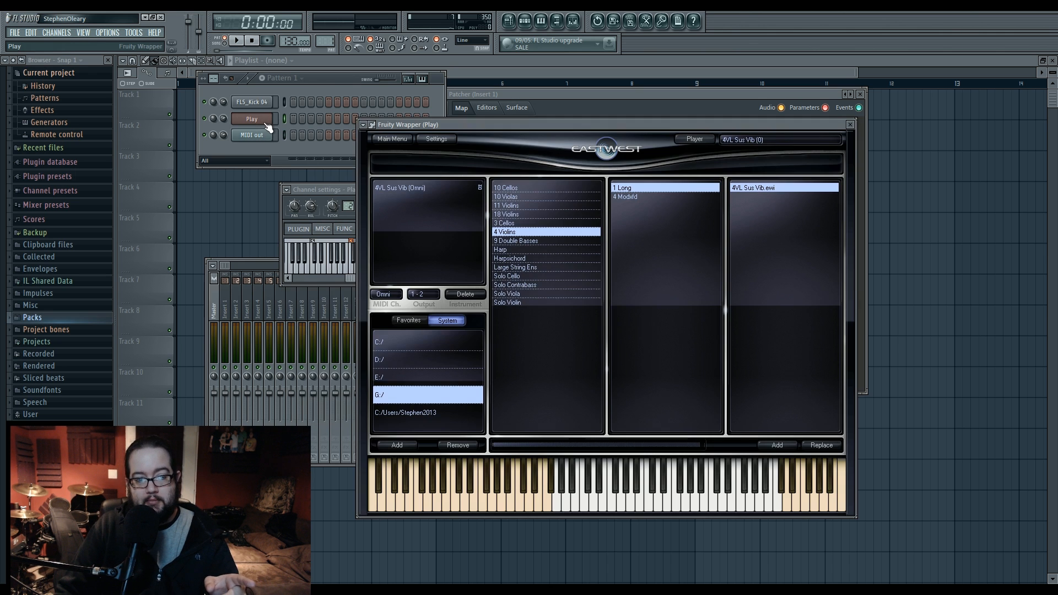
mouse_move(507, 128)
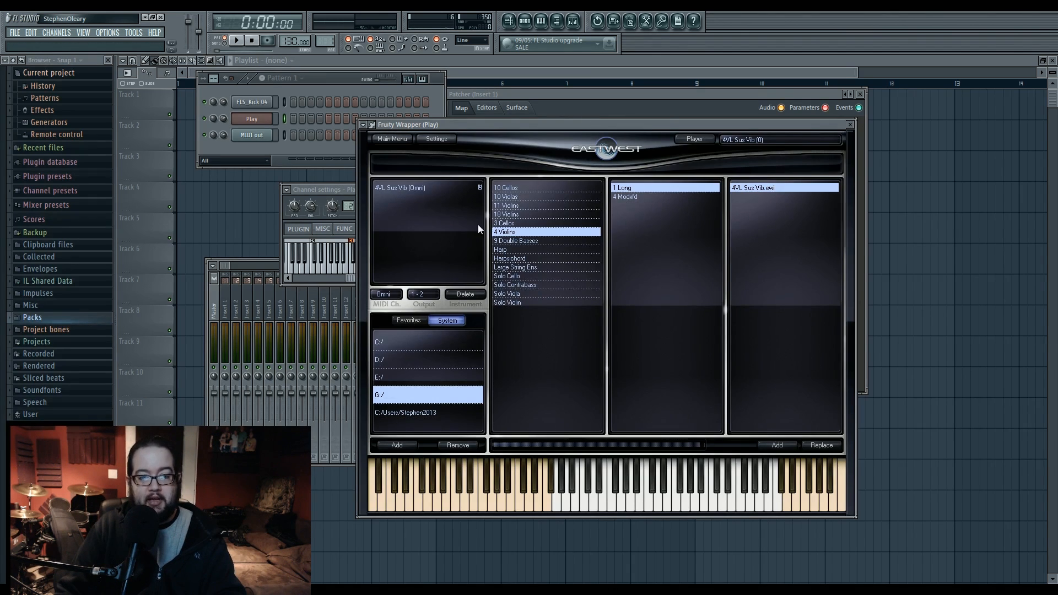
- Browse the 18 Violins articulations and pick the Marc Long patch slot beside 4VL Sus Vib
left_click(627, 215)
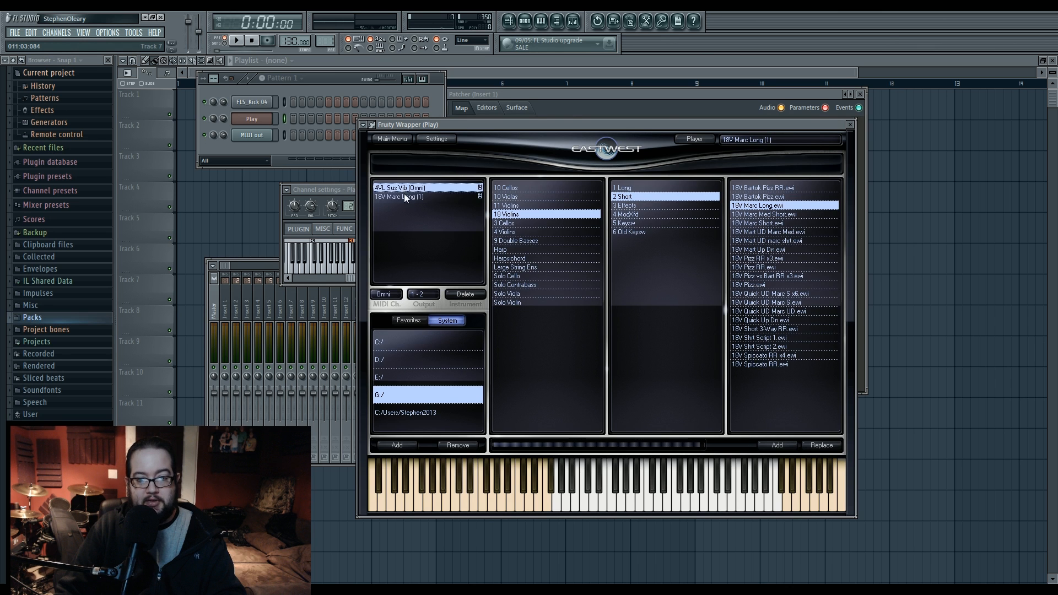
left_click(398, 188)
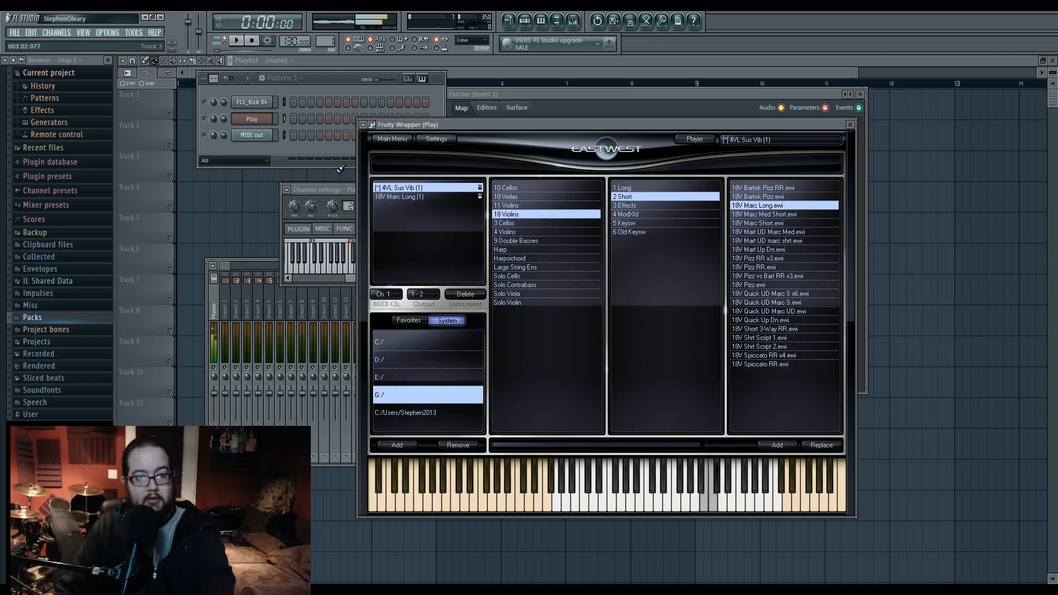
left_click(398, 196)
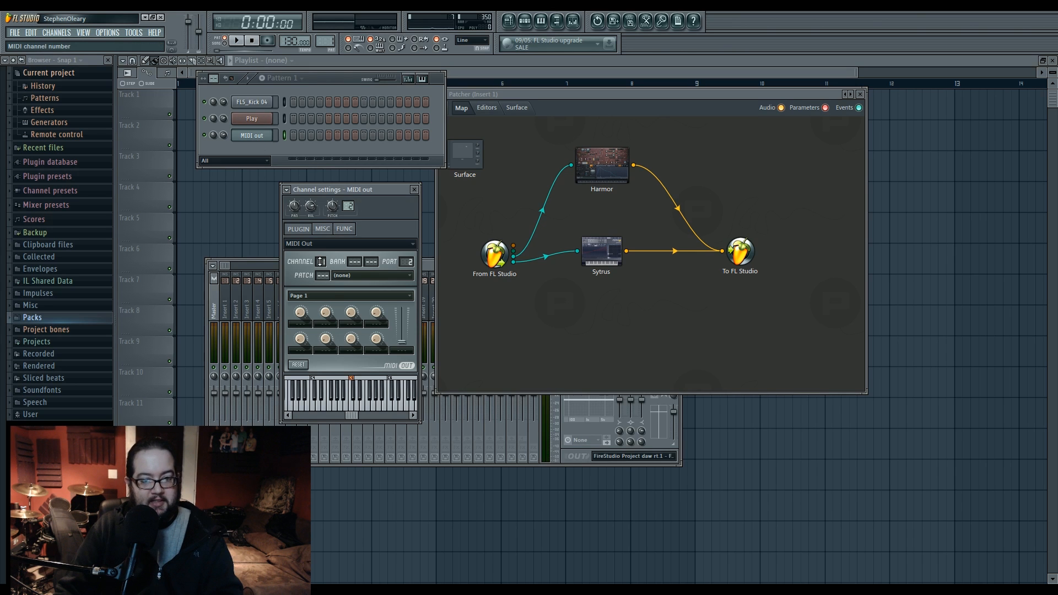
- Set the MIDI Out channel's Channel field toward routing on port 5
left_click(320, 262)
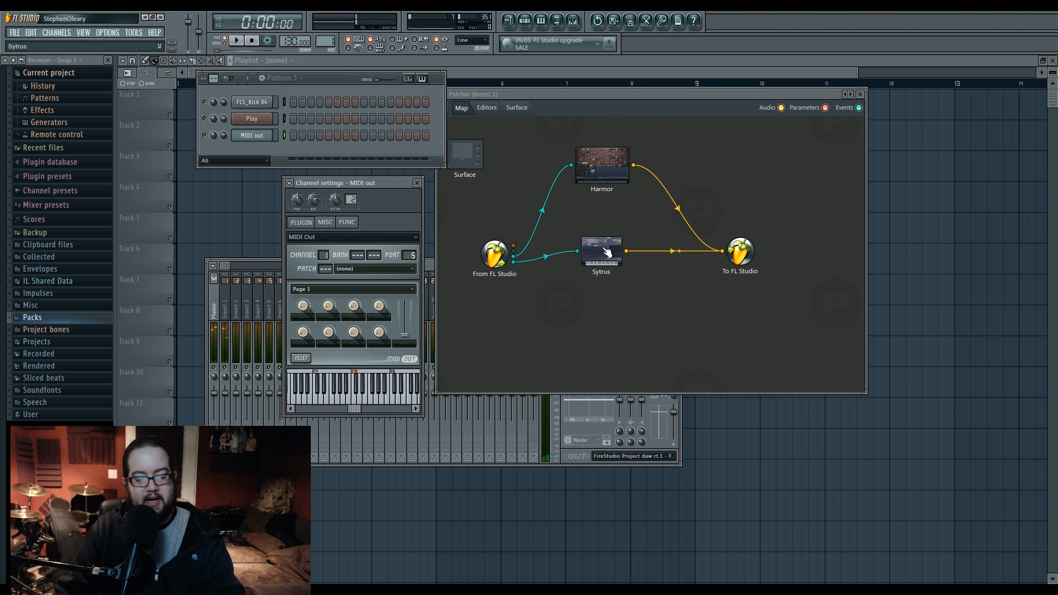
mouse_move(516, 198)
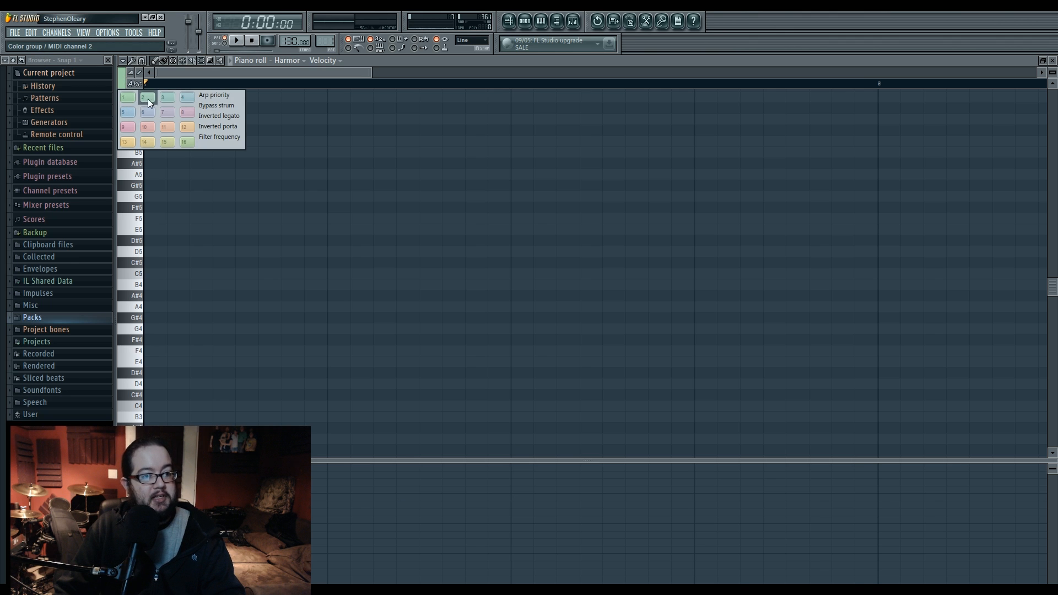
- Check the MIDI channels of two piano-roll note colour groups, then dismiss the choices
left_click(167, 126)
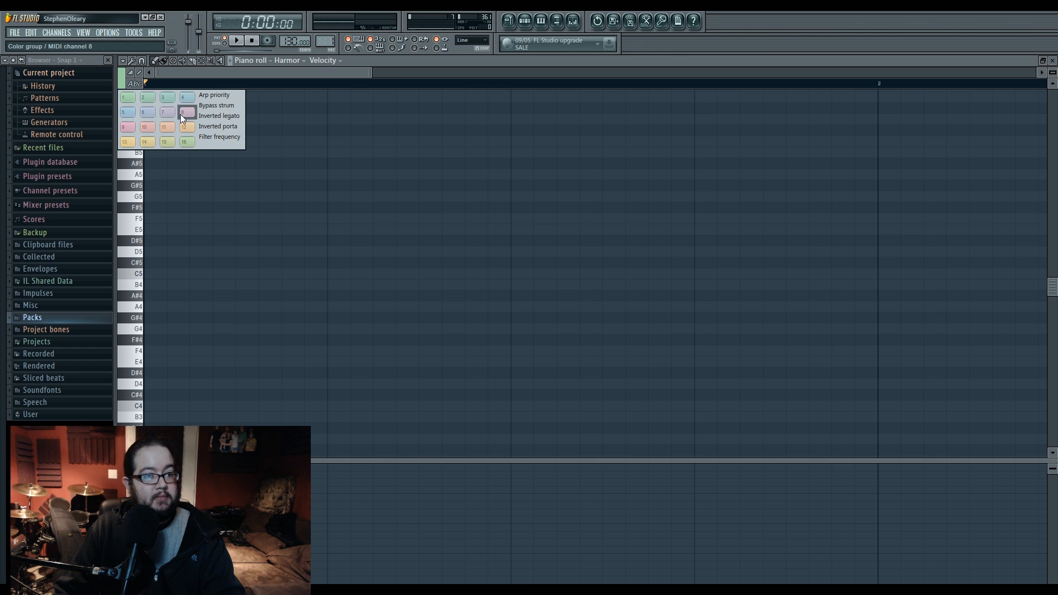
left_click(185, 97)
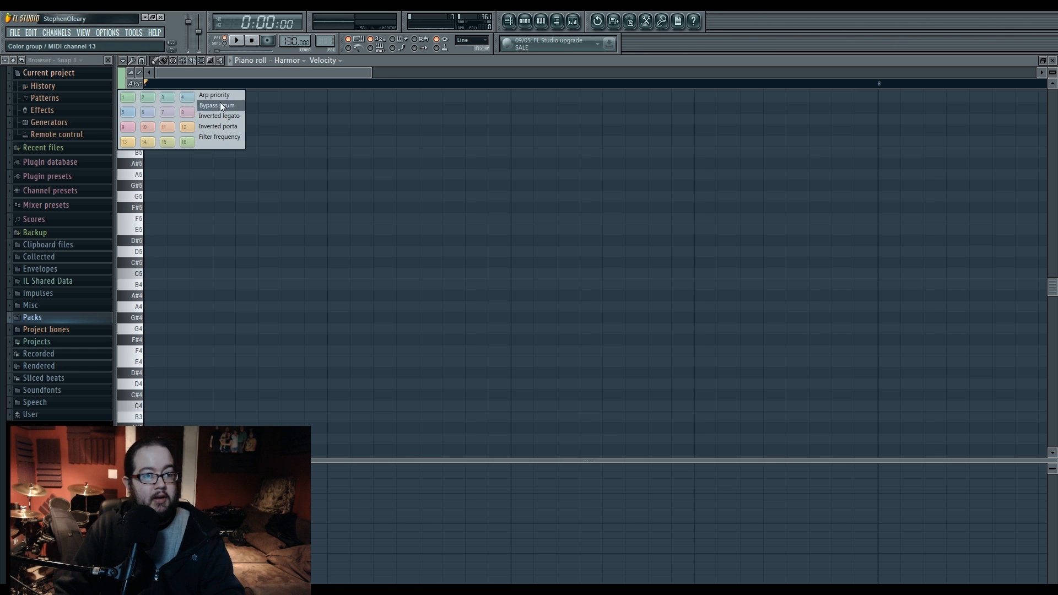
mouse_move(218, 126)
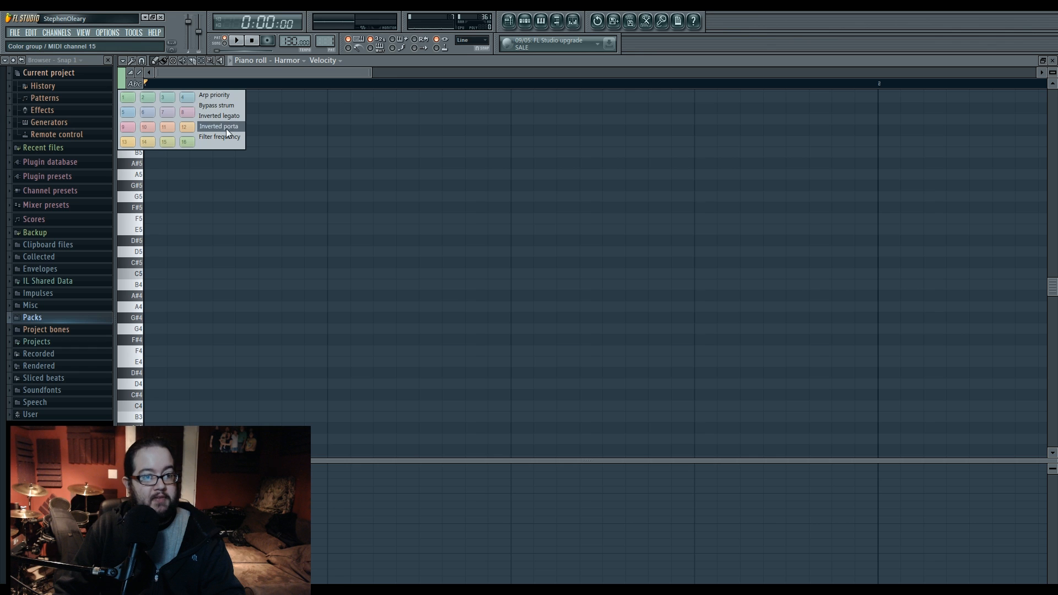
mouse_move(223, 97)
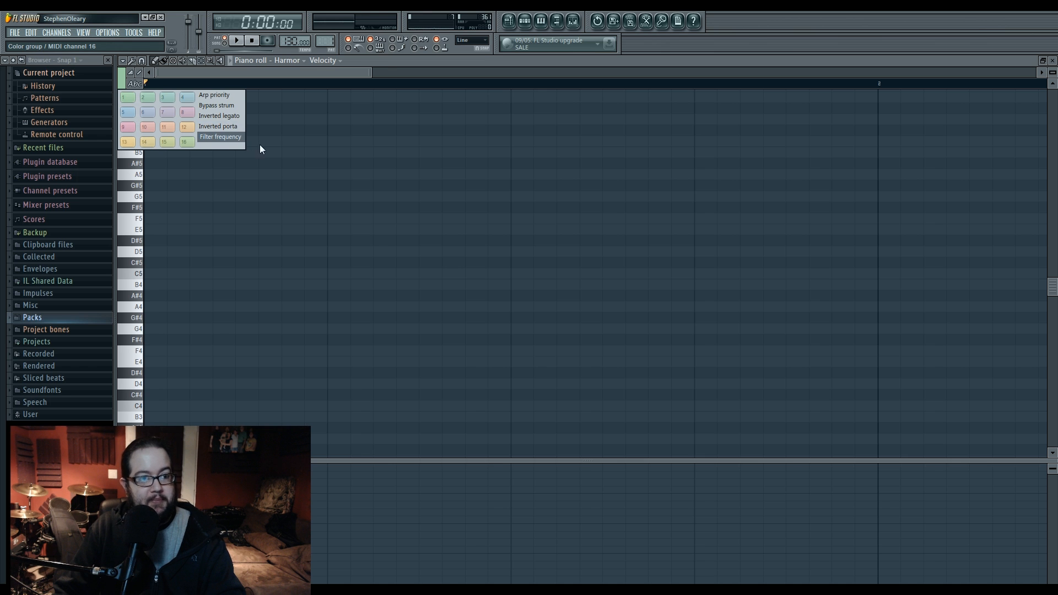
left_click(524, 21)
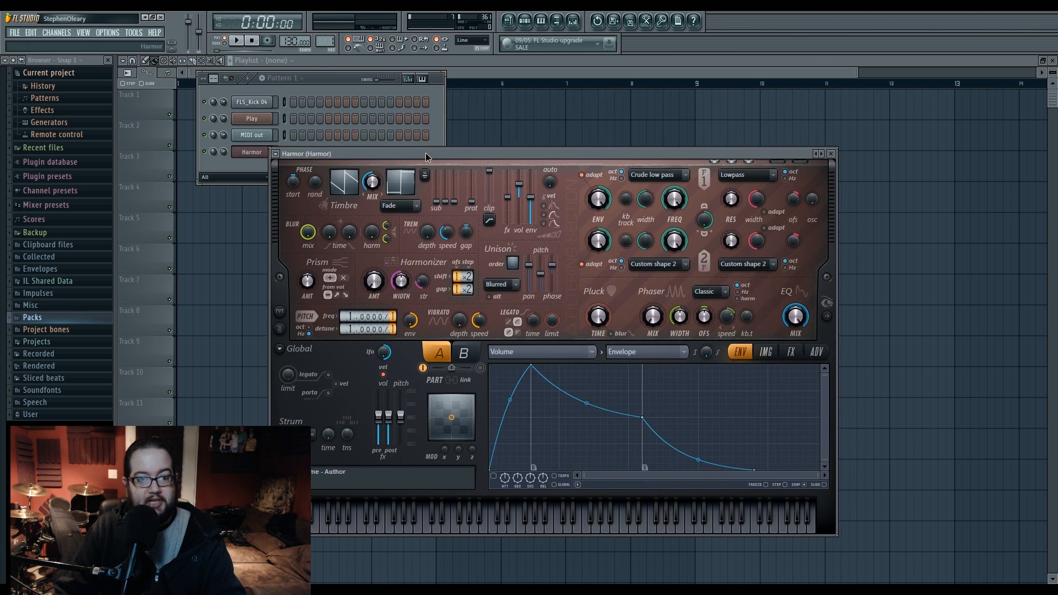
- Close Harmor, glance at Play's violin patches, and return to the MIDI Out channel settings
left_click(830, 153)
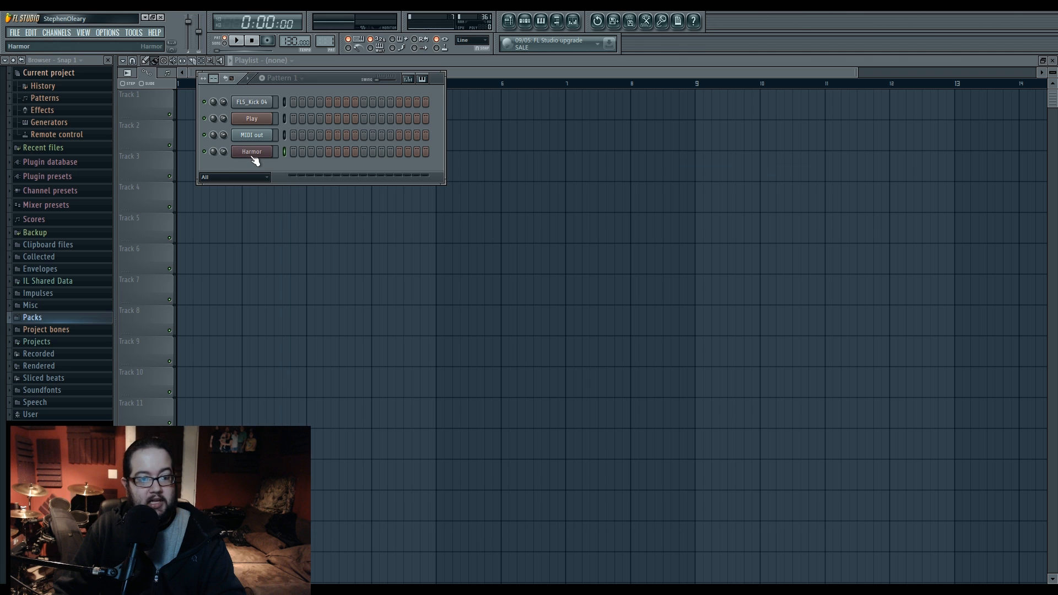
left_click(251, 118)
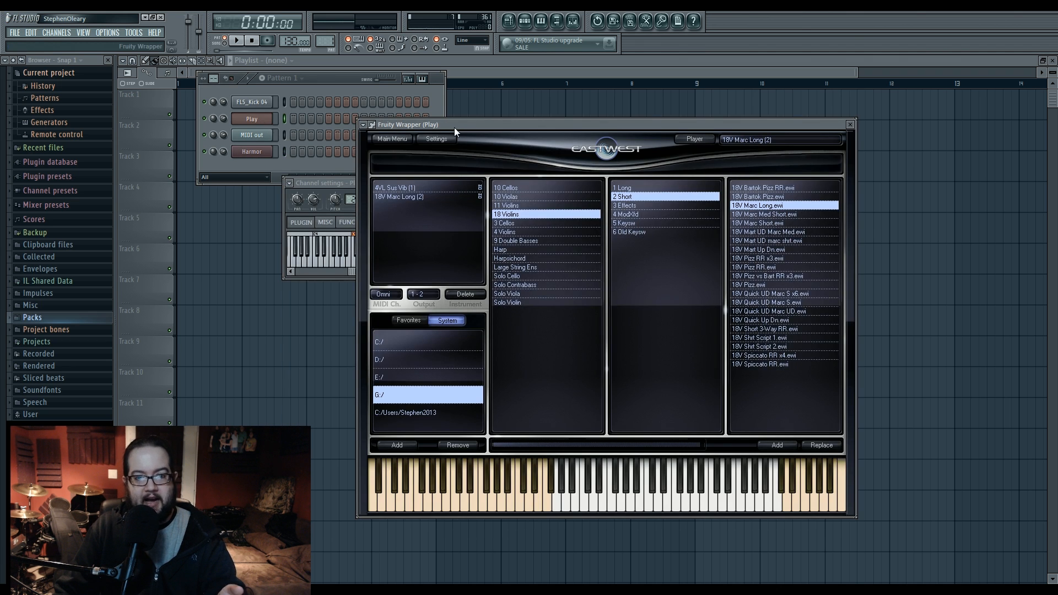
left_click(848, 125)
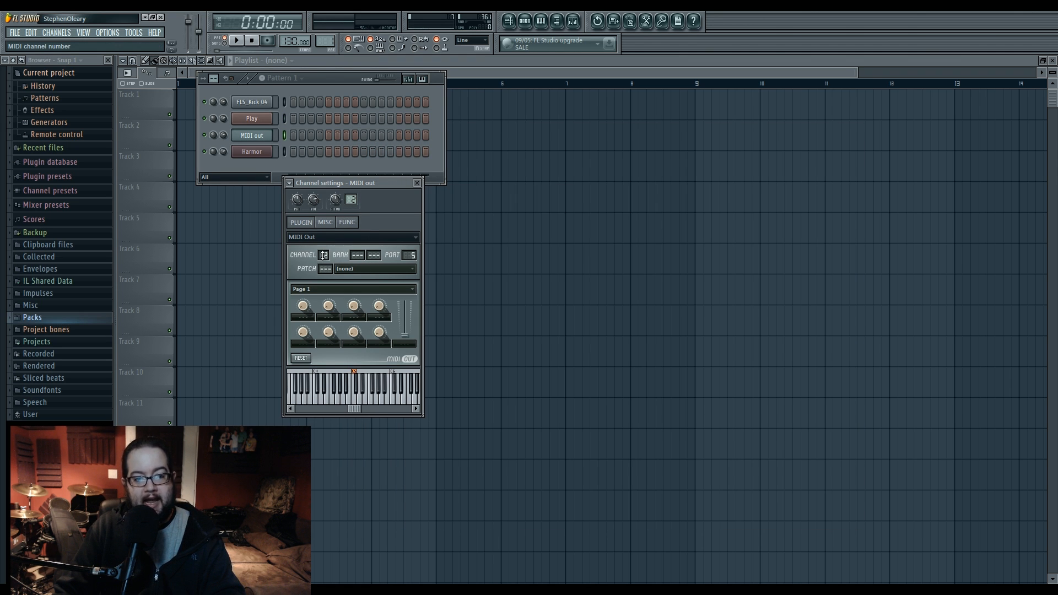
- Clone the MIDI Out channel and rename the copy 'stacc strings'
right_click(251, 135)
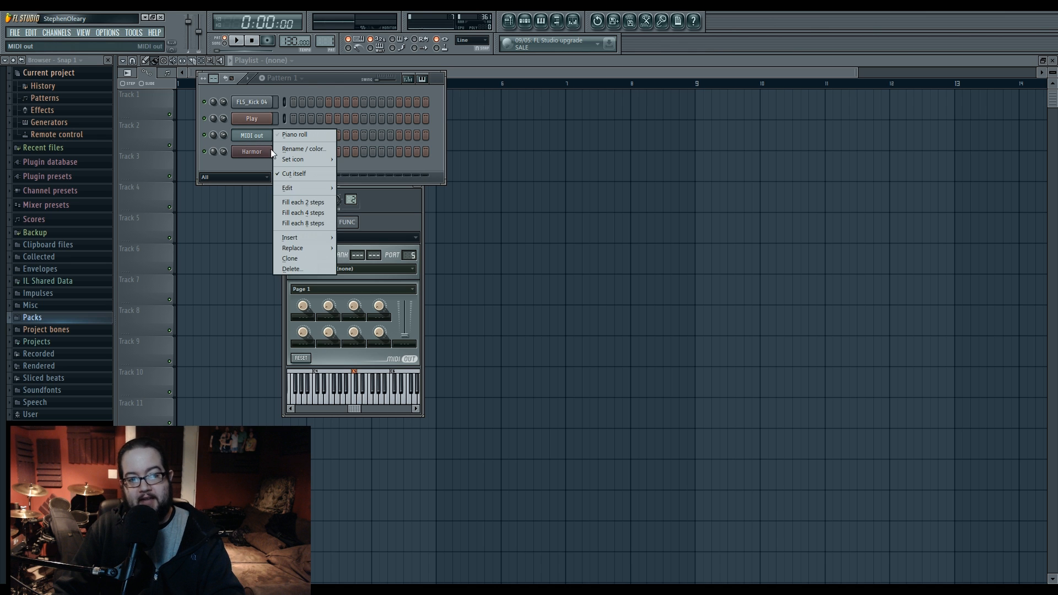
left_click(290, 258)
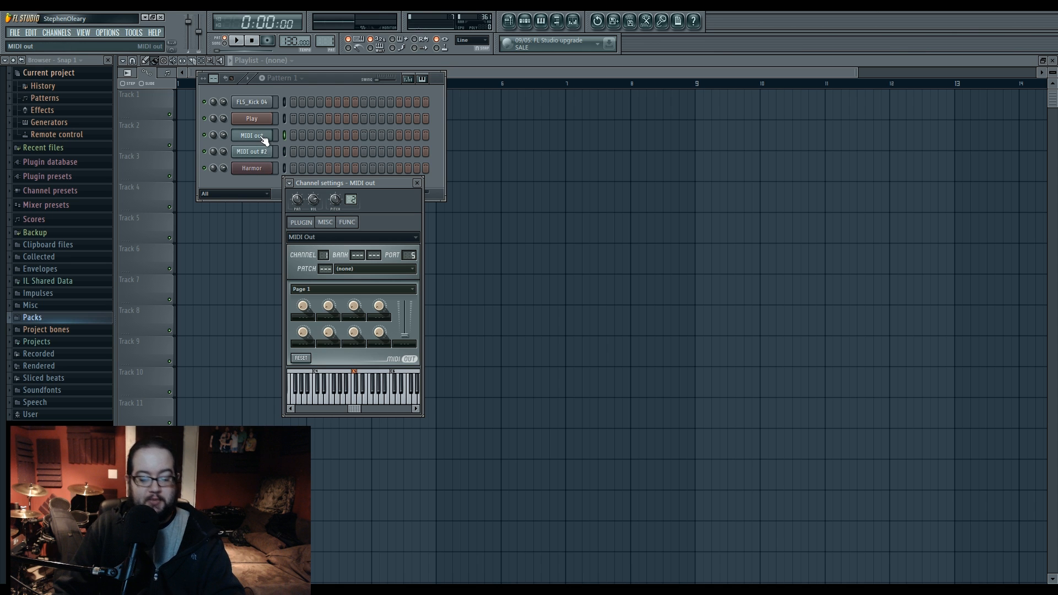
double_click(251, 134)
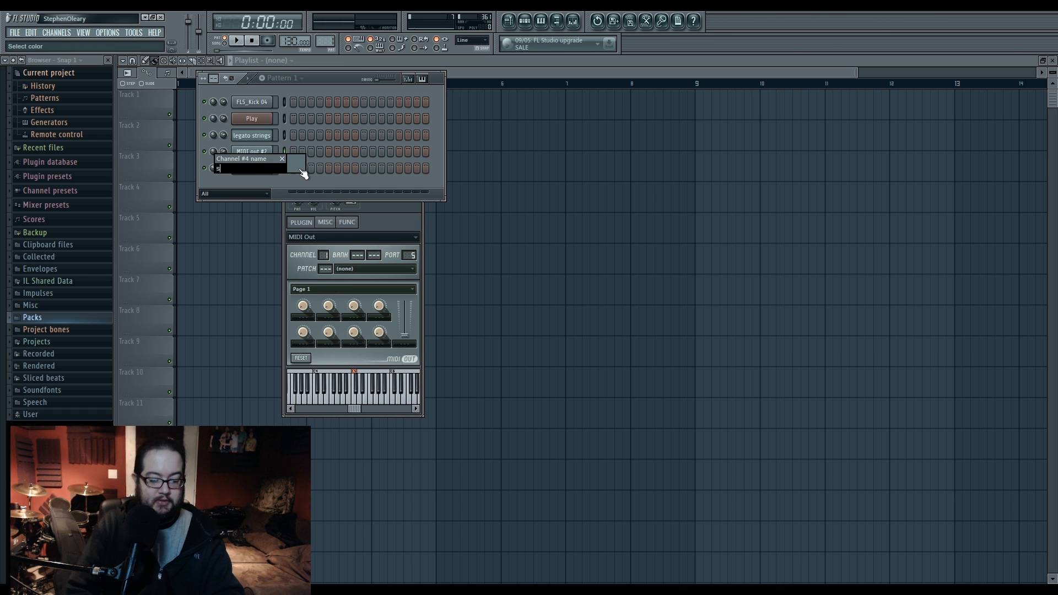
type("stacc strings")
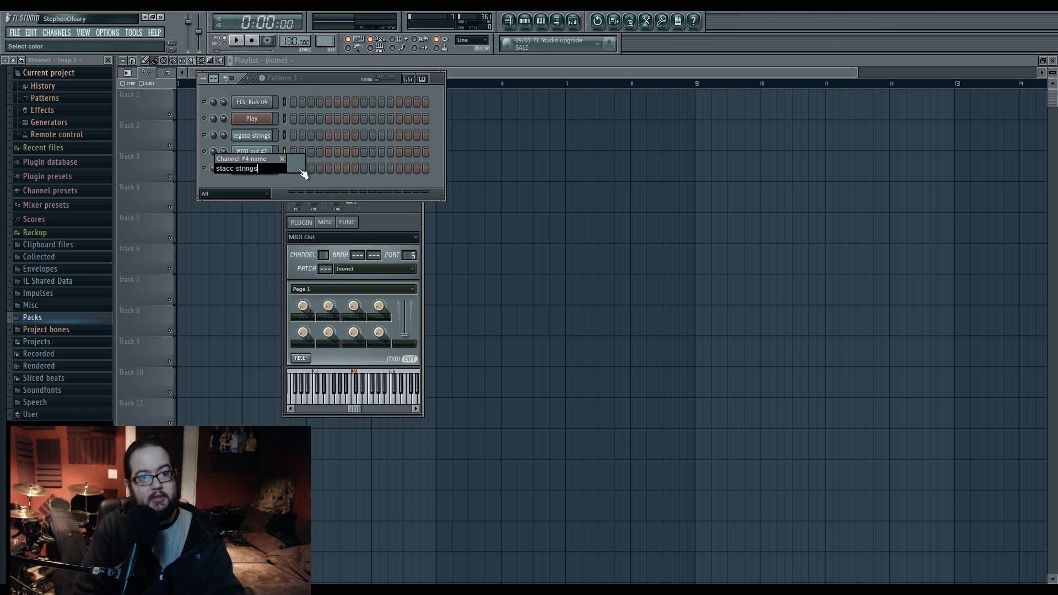
key("Return")
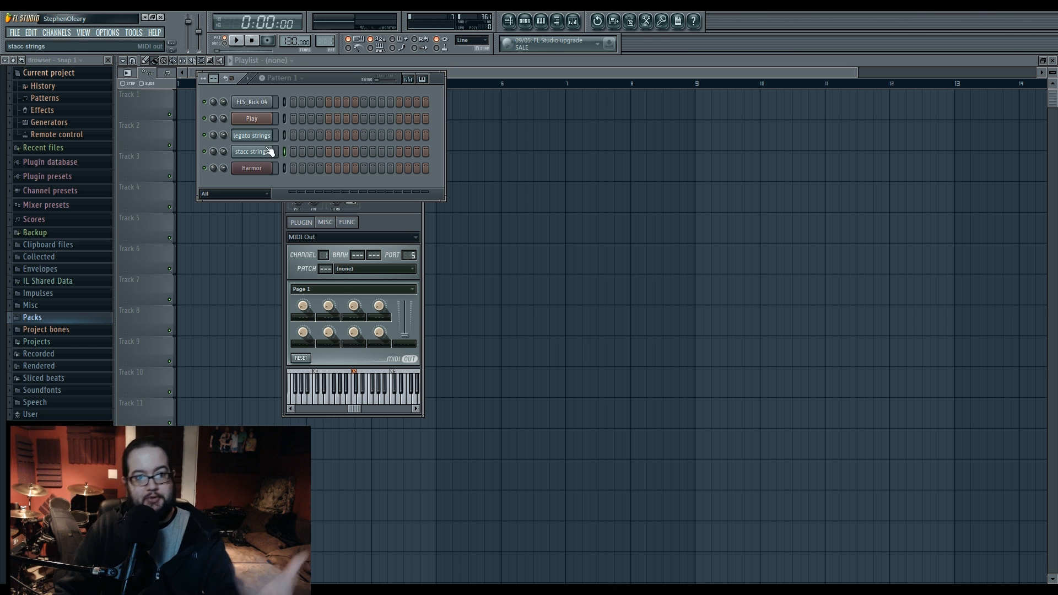
- Switch from the stacc strings channel to the legato strings channel settings
left_click(251, 151)
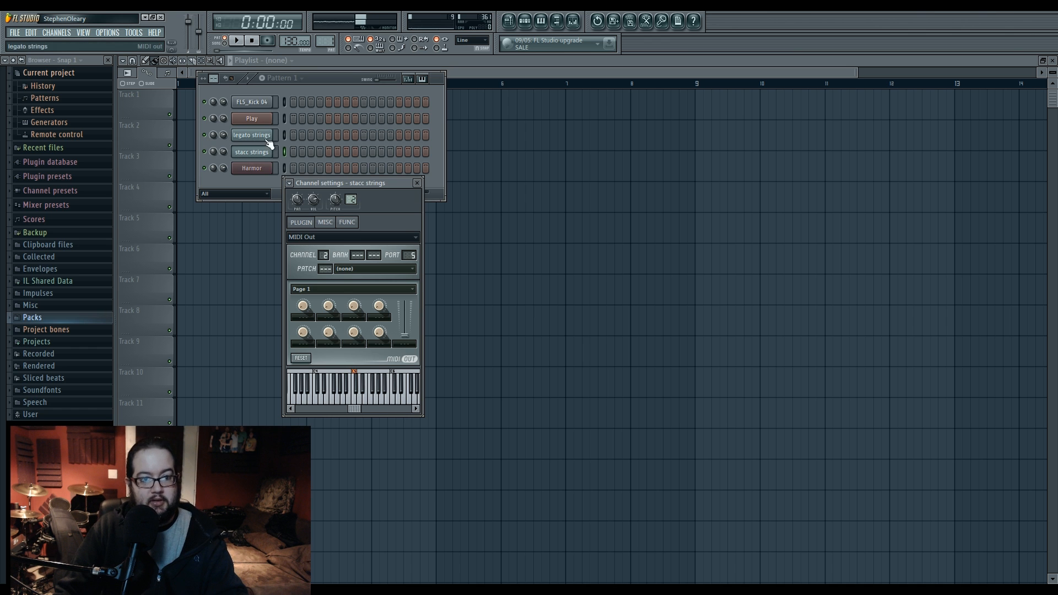
left_click(251, 134)
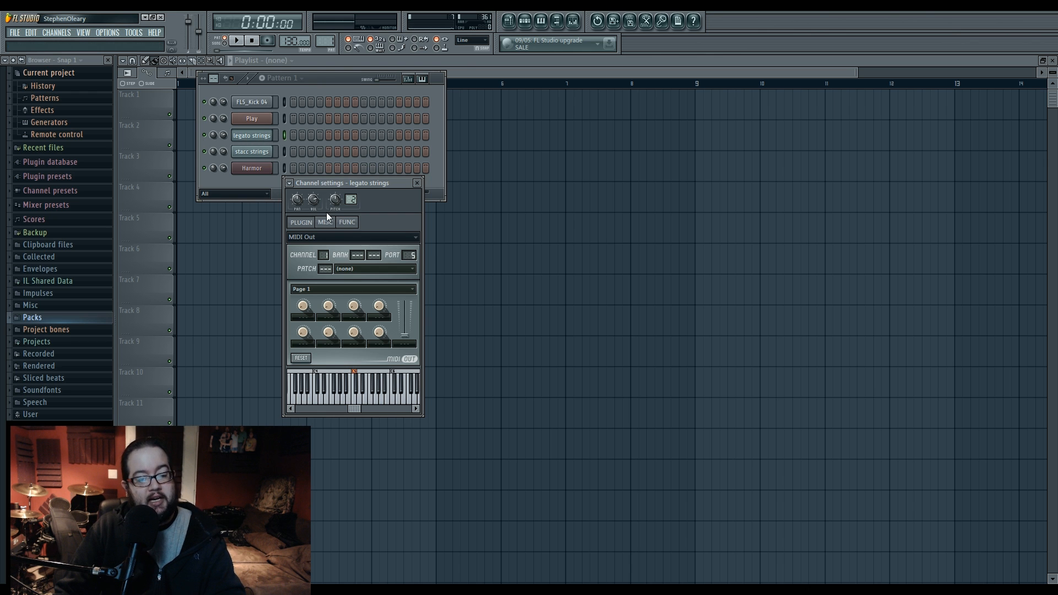
- Peek at the legato strings piano roll and close it again
right_click(251, 135)
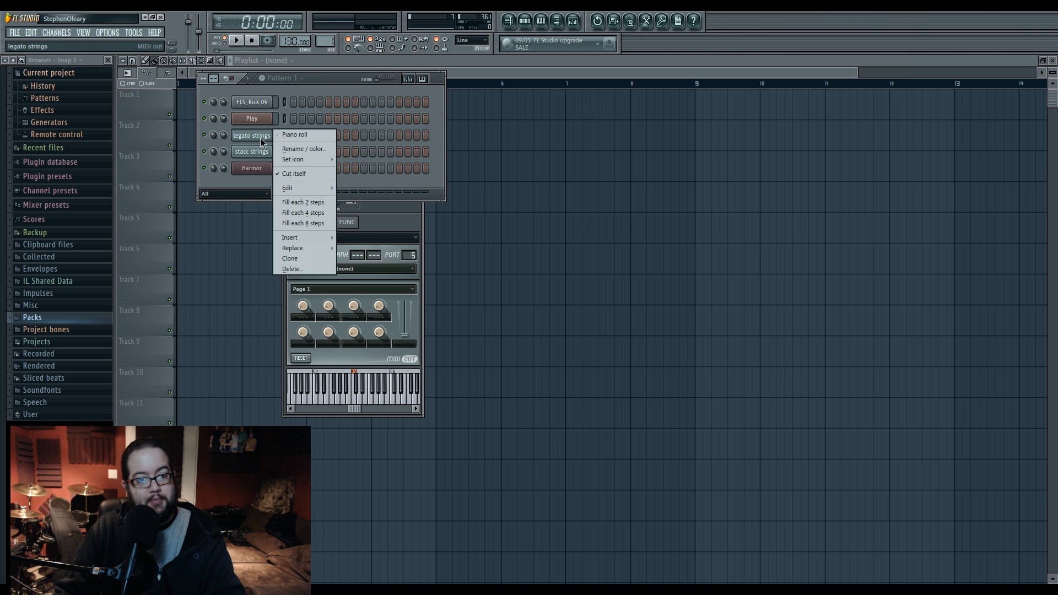
left_click(294, 134)
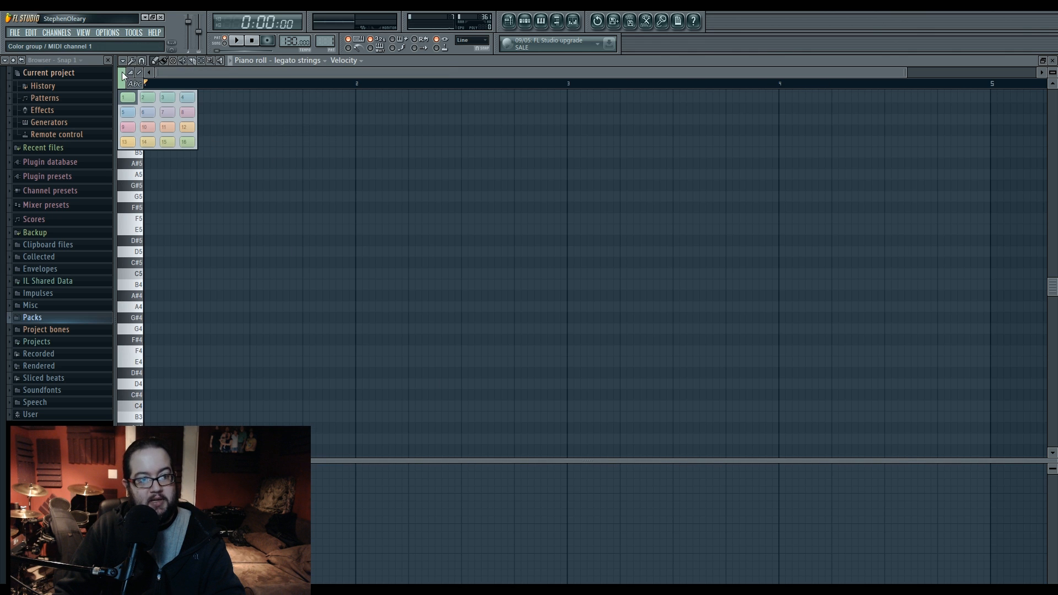
left_click(147, 97)
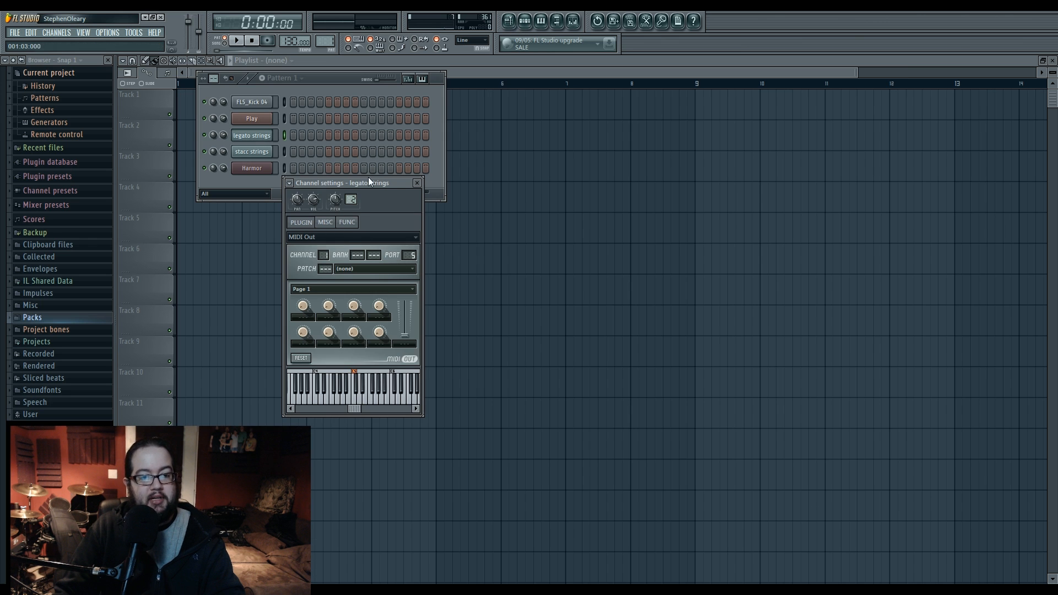
- Review Play's loaded 4VL Sus Vib violin patch and close the plugin window
left_click(251, 118)
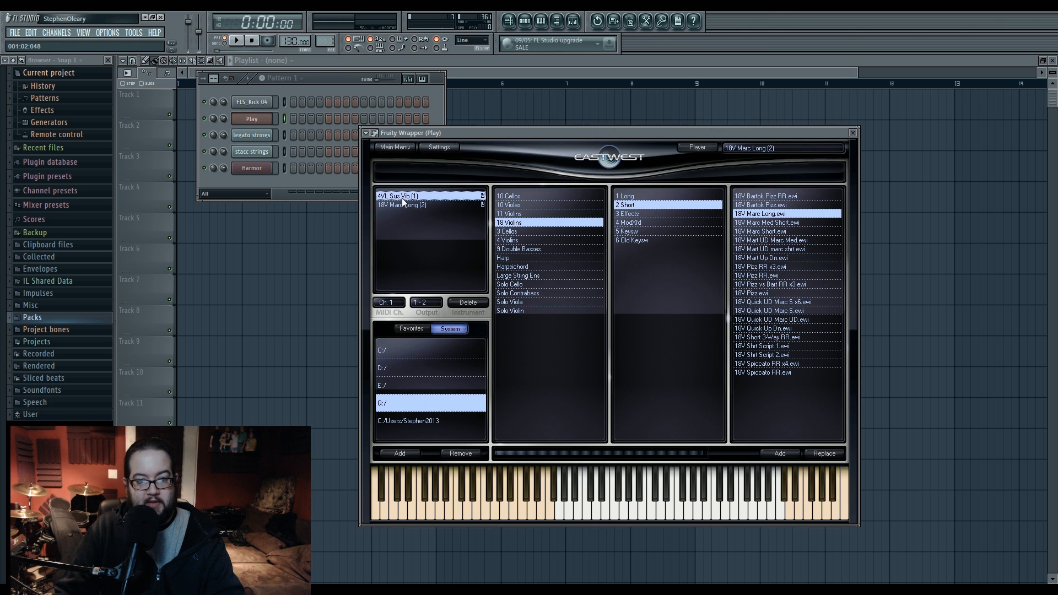
left_click(404, 196)
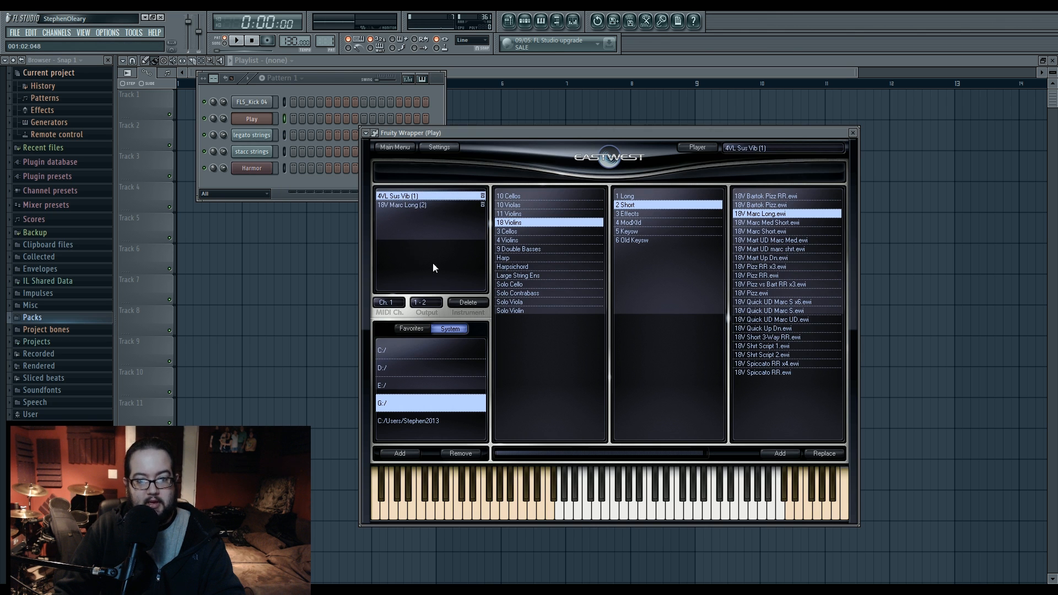
left_click(387, 302)
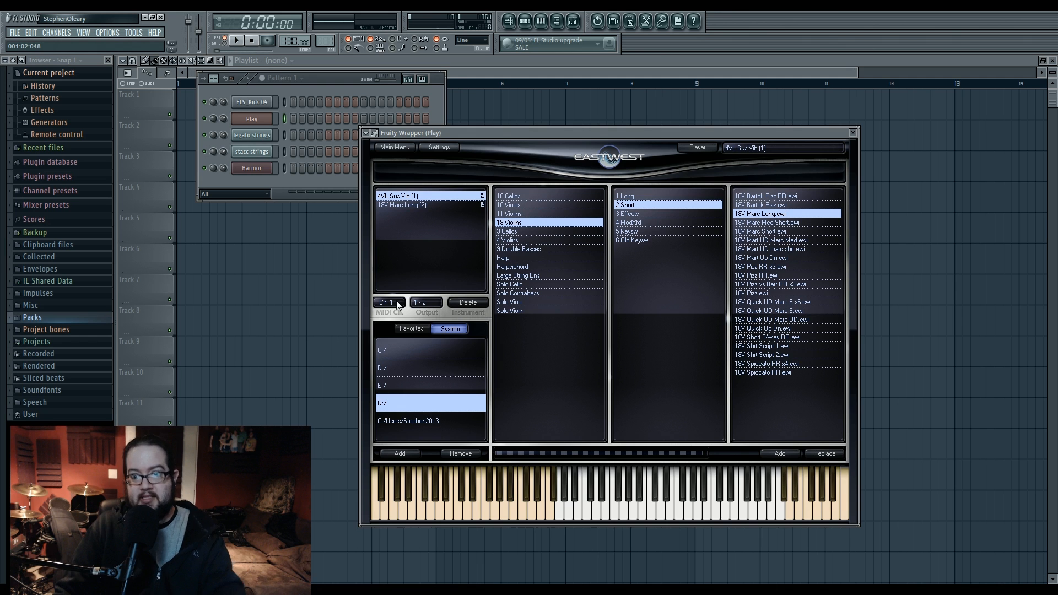
left_click(851, 132)
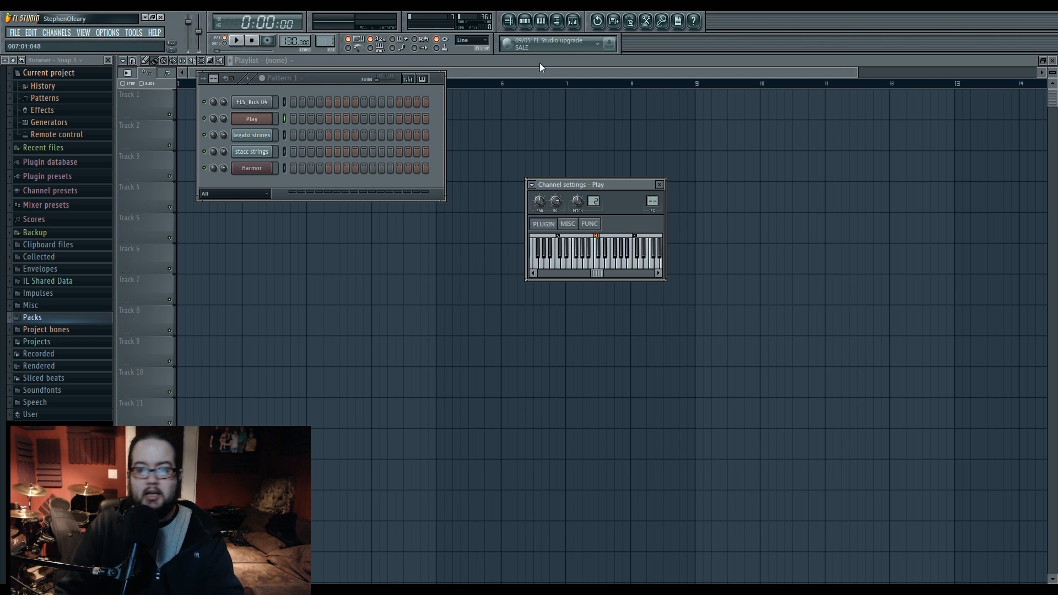
- Show the Insert 1 Patcher routing Harmor and Sytrus back to FL Studio
left_click(540, 21)
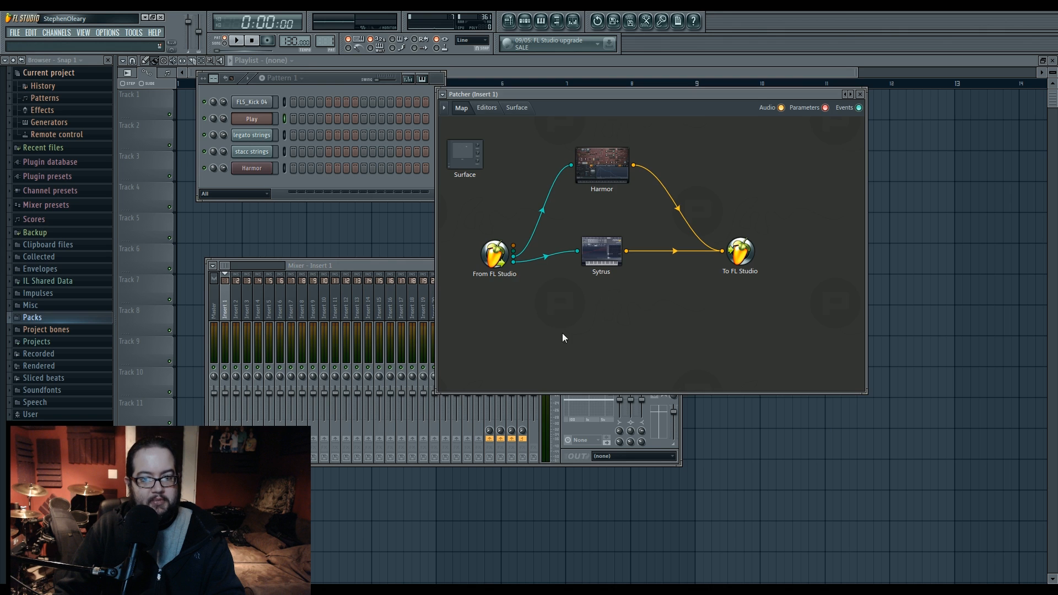
mouse_move(536, 341)
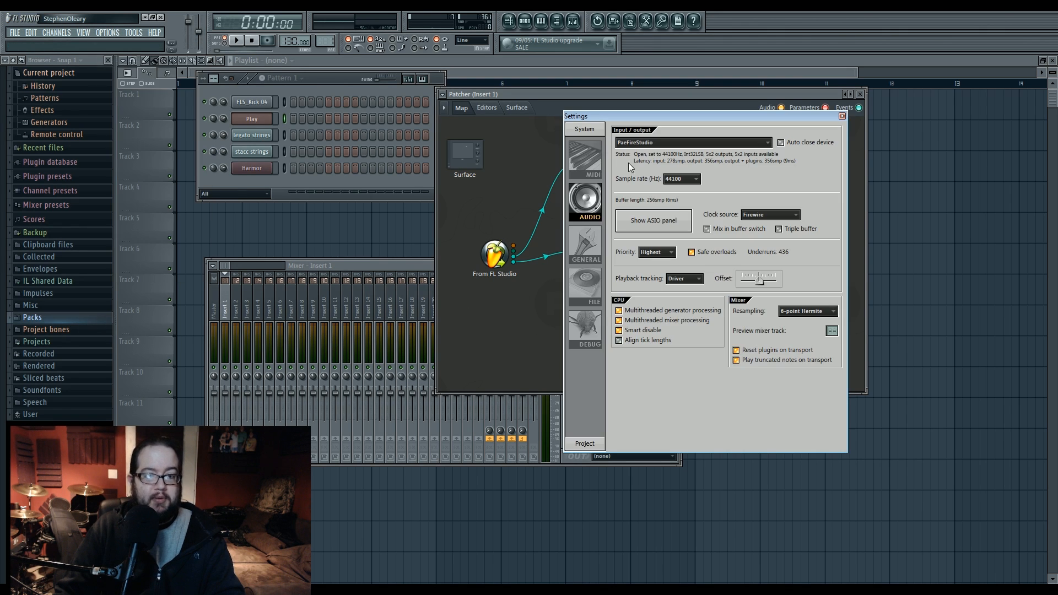
- Show the MIDI device settings and select the Launchpad output alongside inputs on ports 2 and 3
left_click(584, 155)
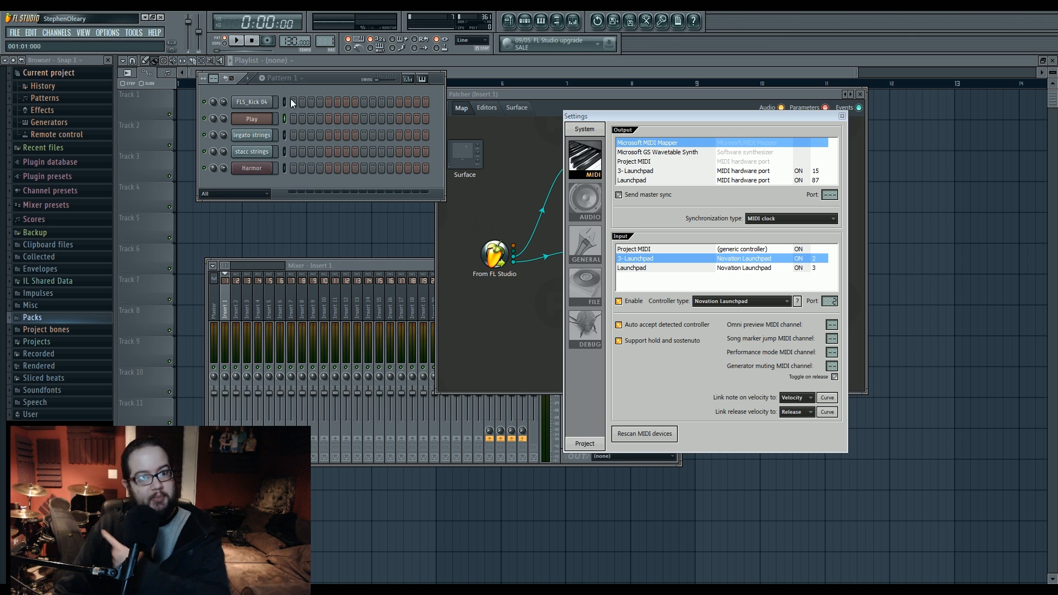
mouse_move(283, 104)
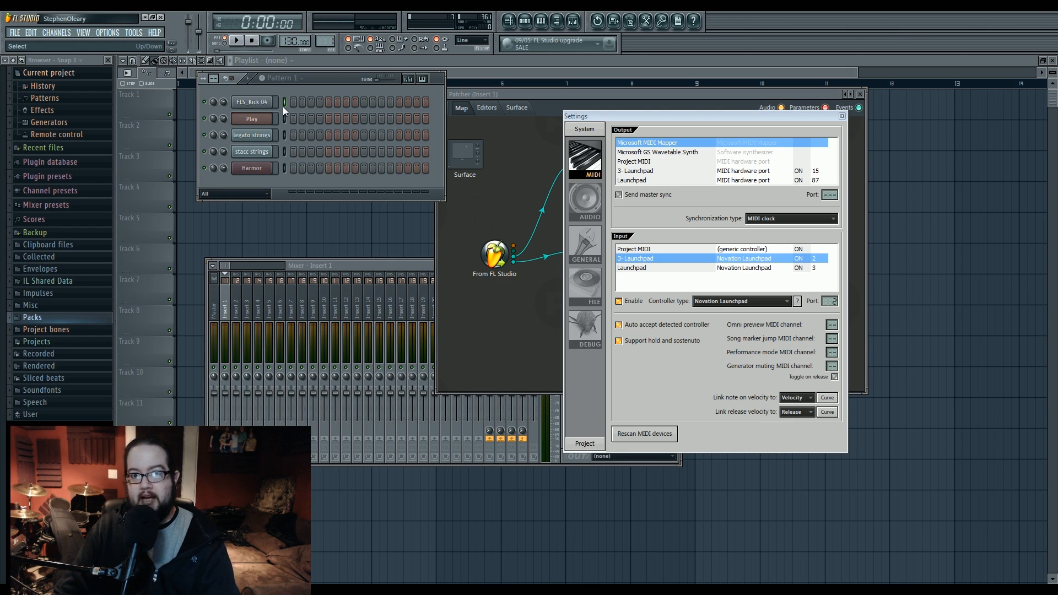
mouse_move(284, 120)
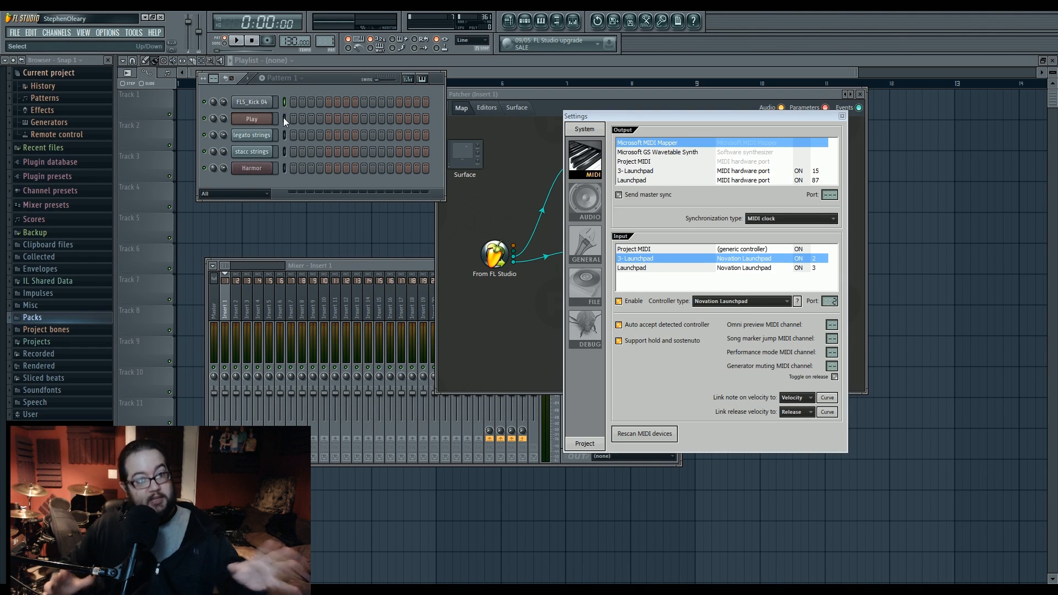
left_click(688, 180)
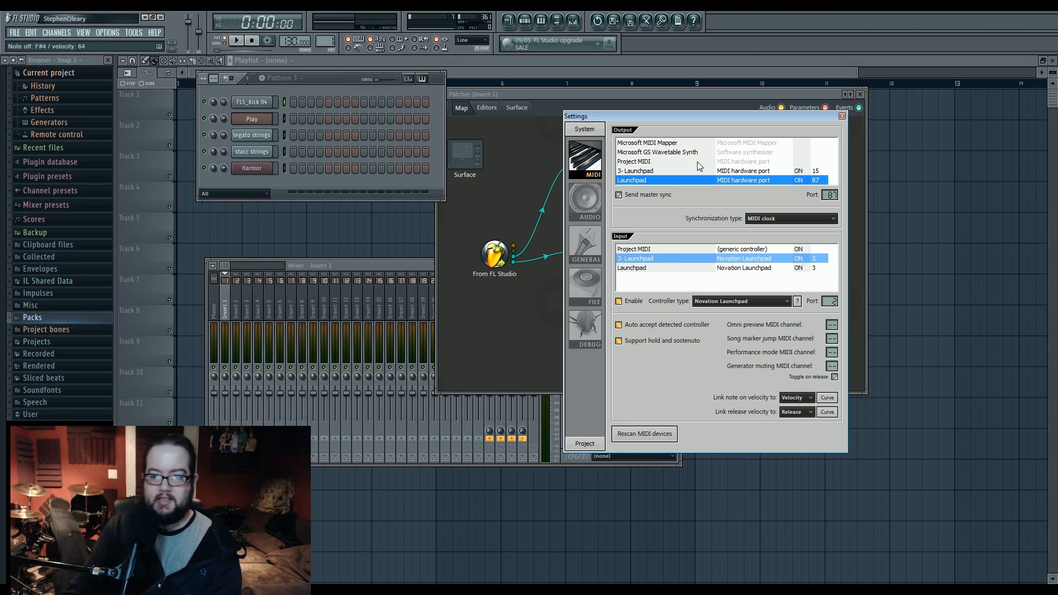
- Choose the Project MIDI input and add a Superior Drummer 2 channel showing its MIDI port options
left_click(655, 249)
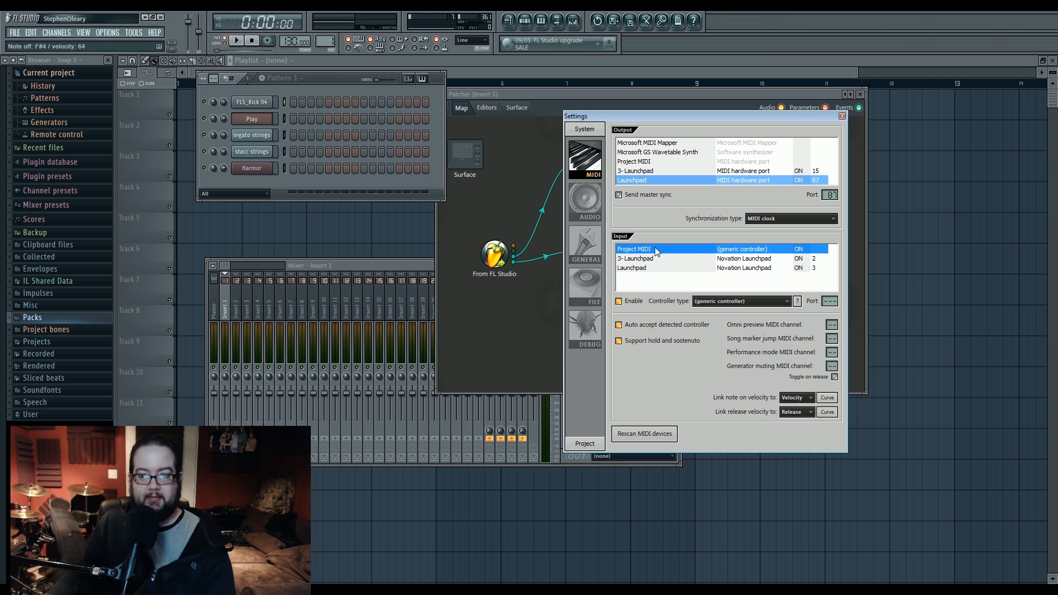
mouse_move(705, 215)
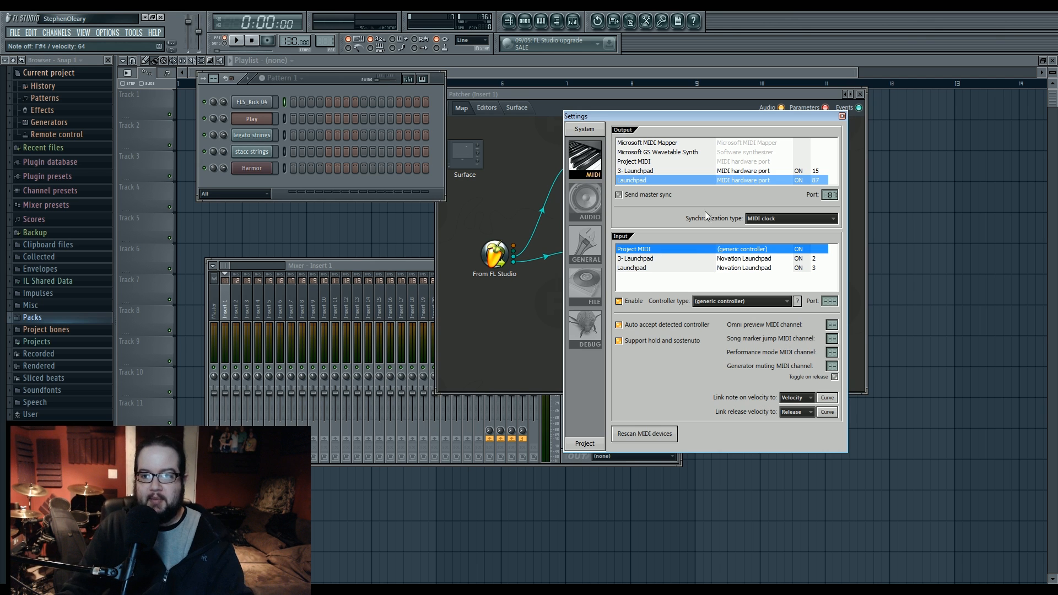
mouse_move(649, 255)
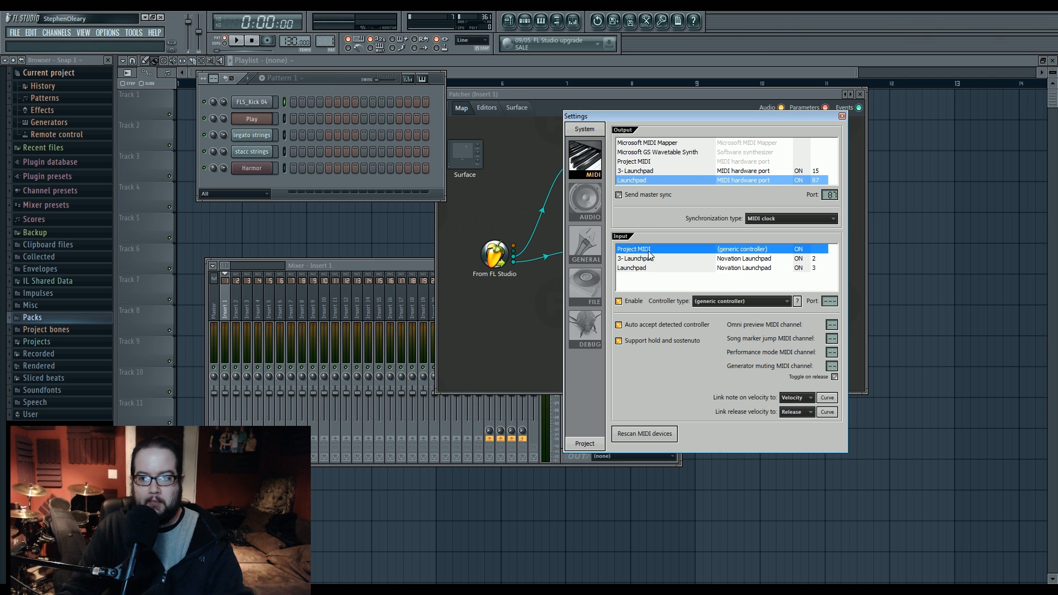
left_click(635, 169)
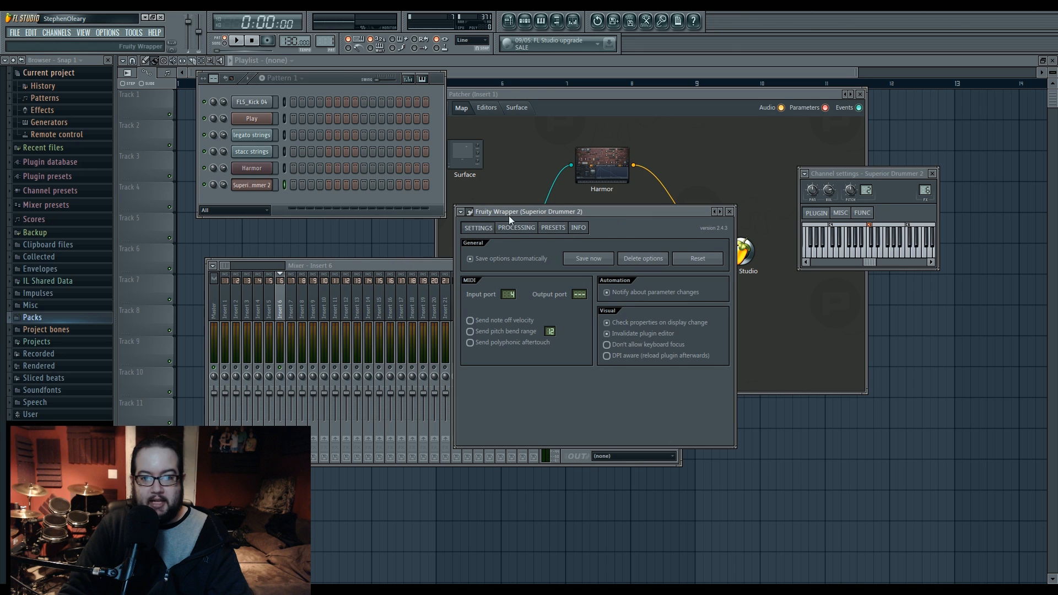
- Close the Superior Drummer 2 wrapper options, leaving the Patcher beside the mixer
left_click(728, 212)
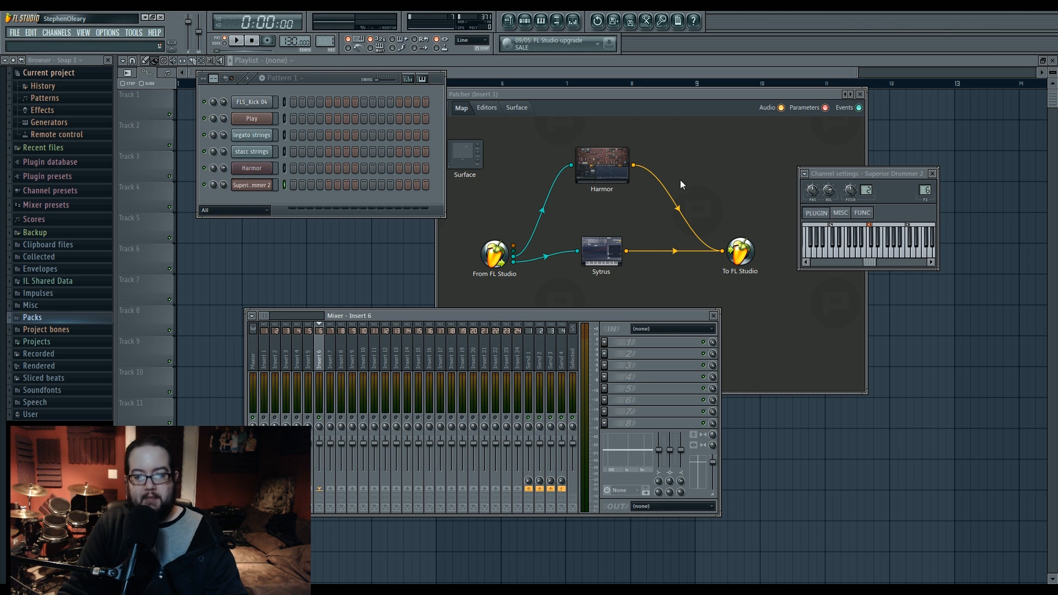
mouse_move(692, 133)
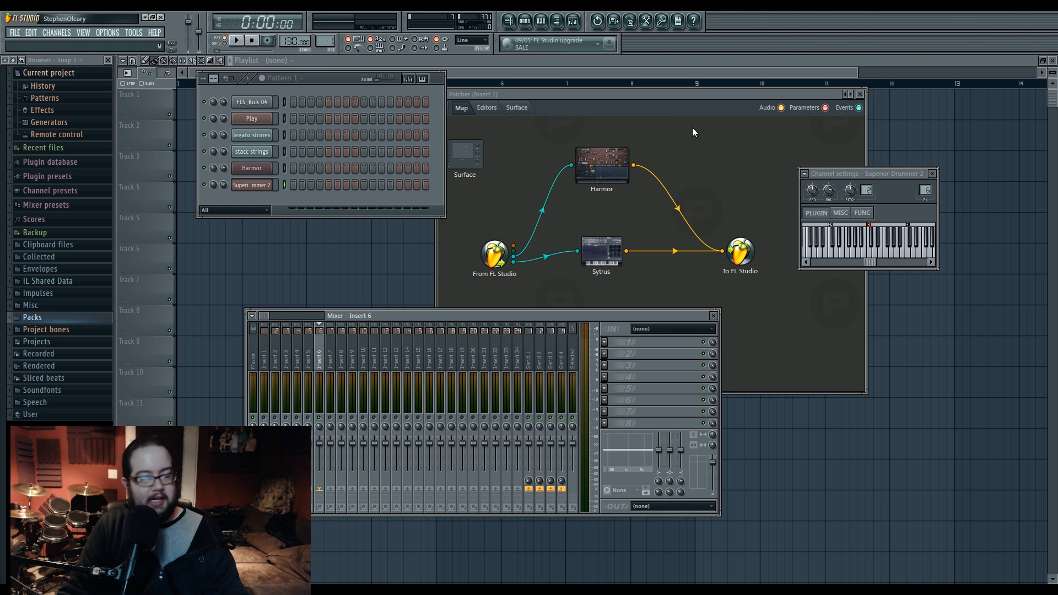